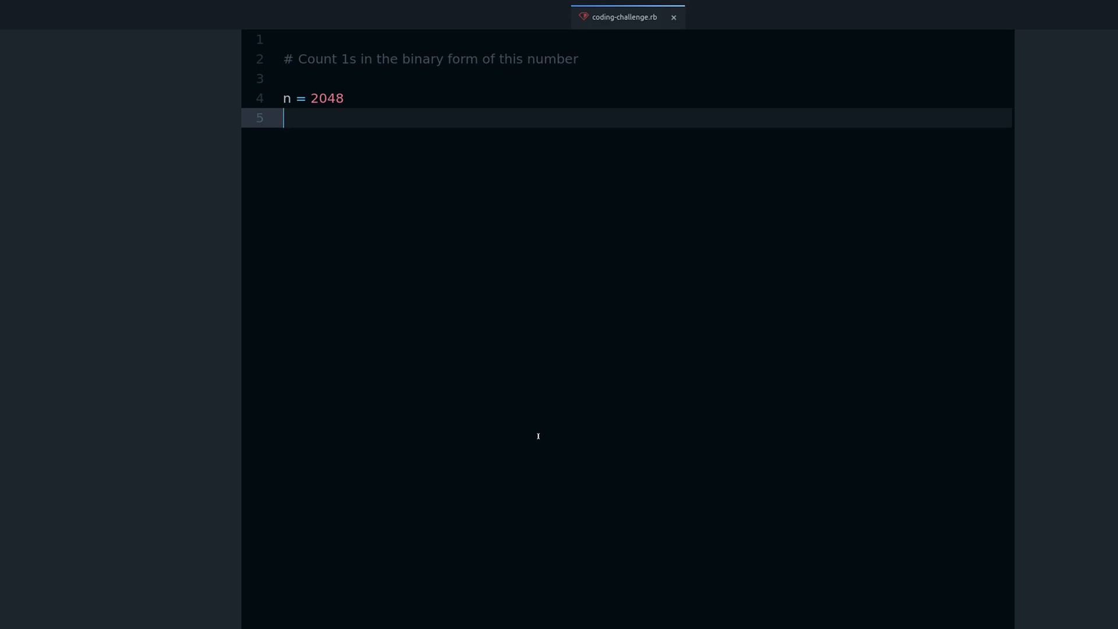
mouse_move(338, 155)
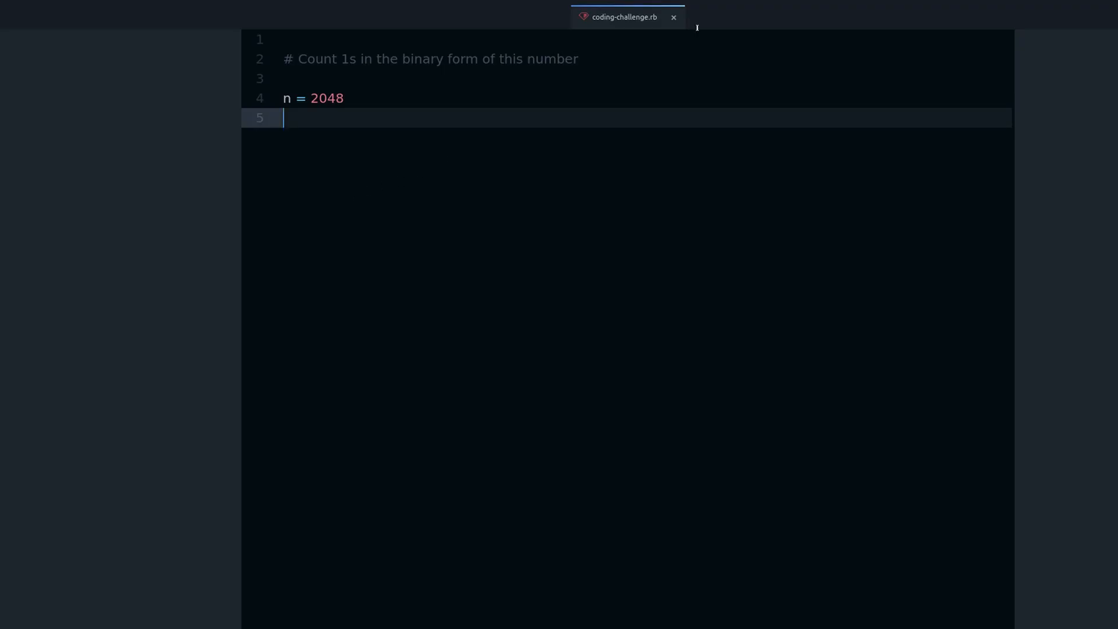
mouse_move(543, 137)
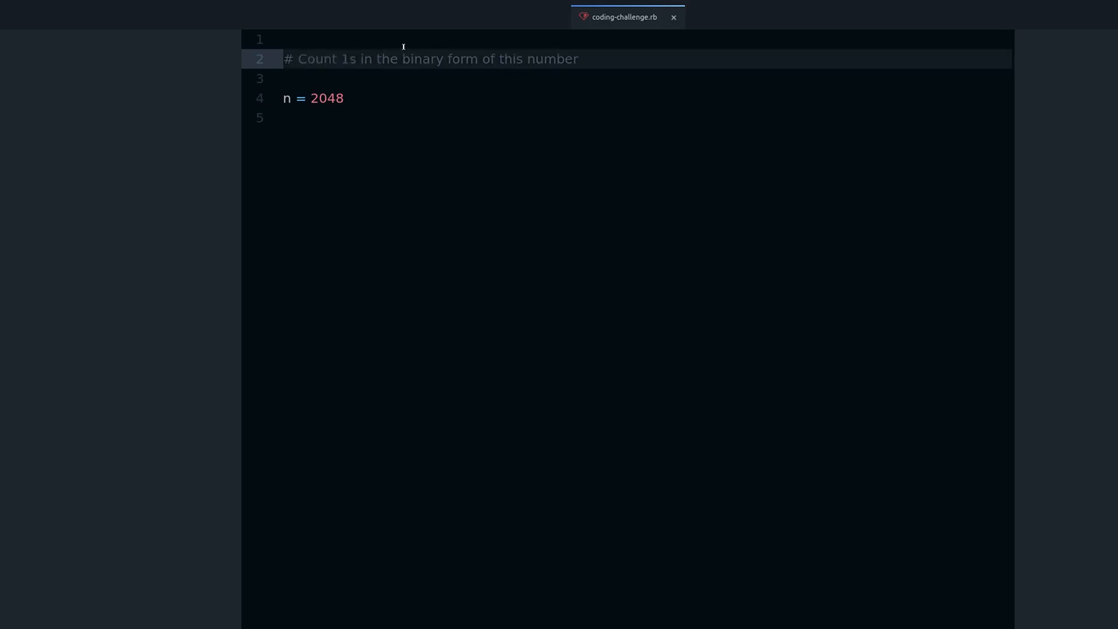
- Add a new line 6 below the number reading n.to_s
drag(401, 59, 479, 58)
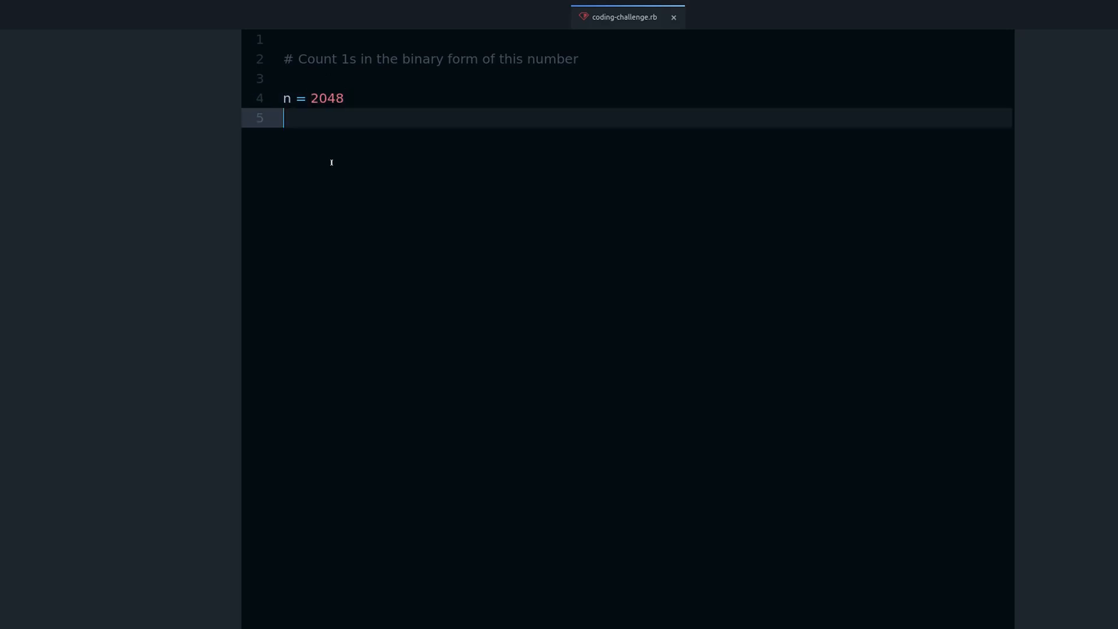
mouse_move(359, 143)
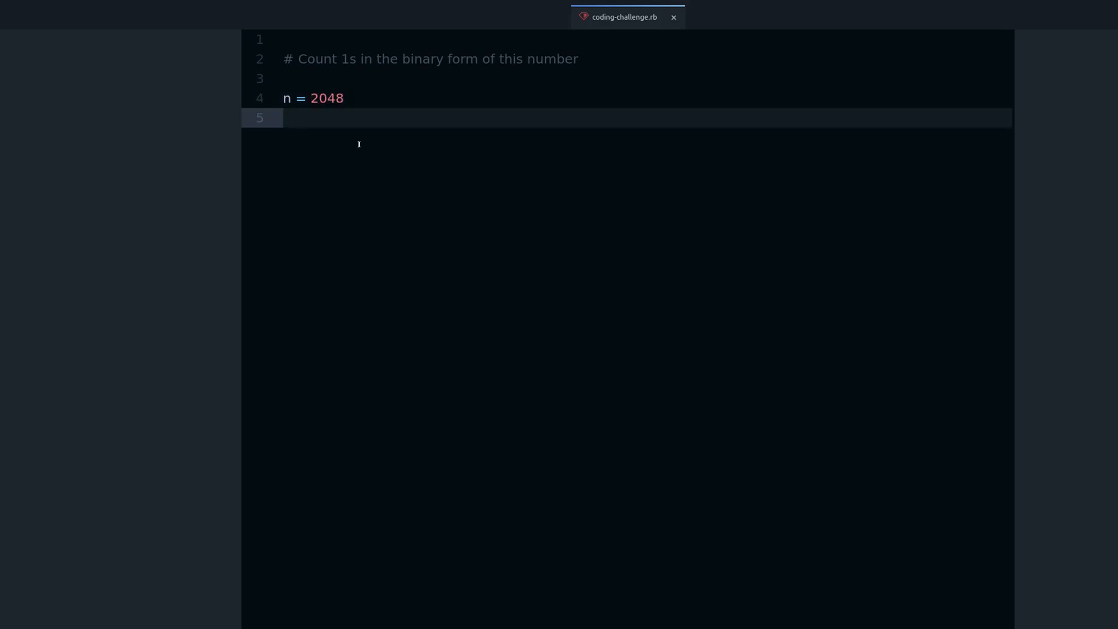
double_click(349, 58)
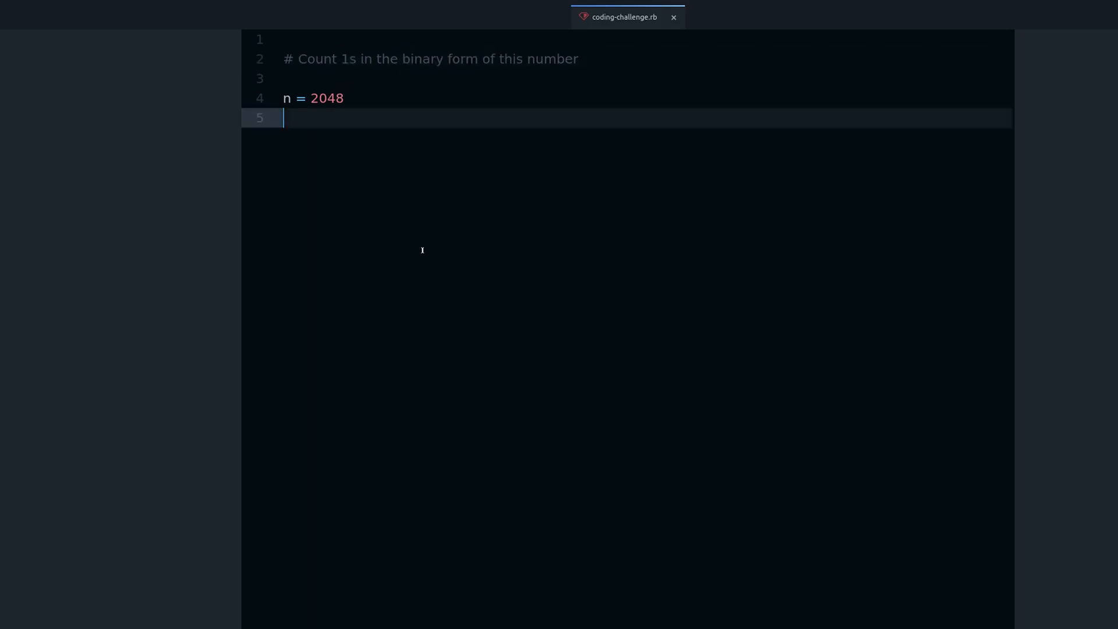
double_click(461, 59)
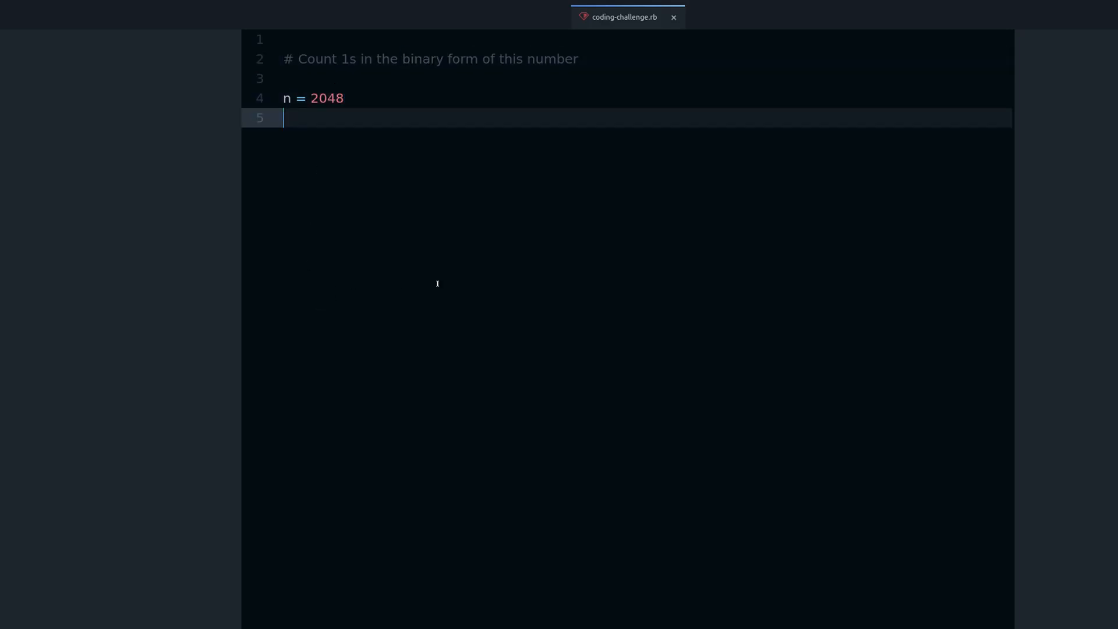
key(enter)
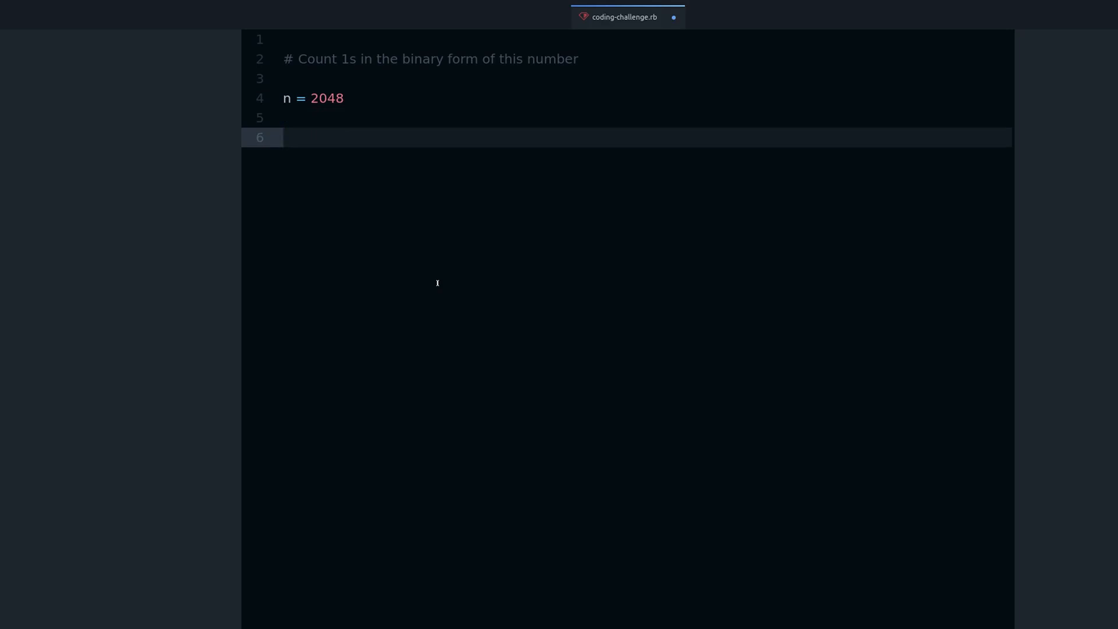
text(n.to_)
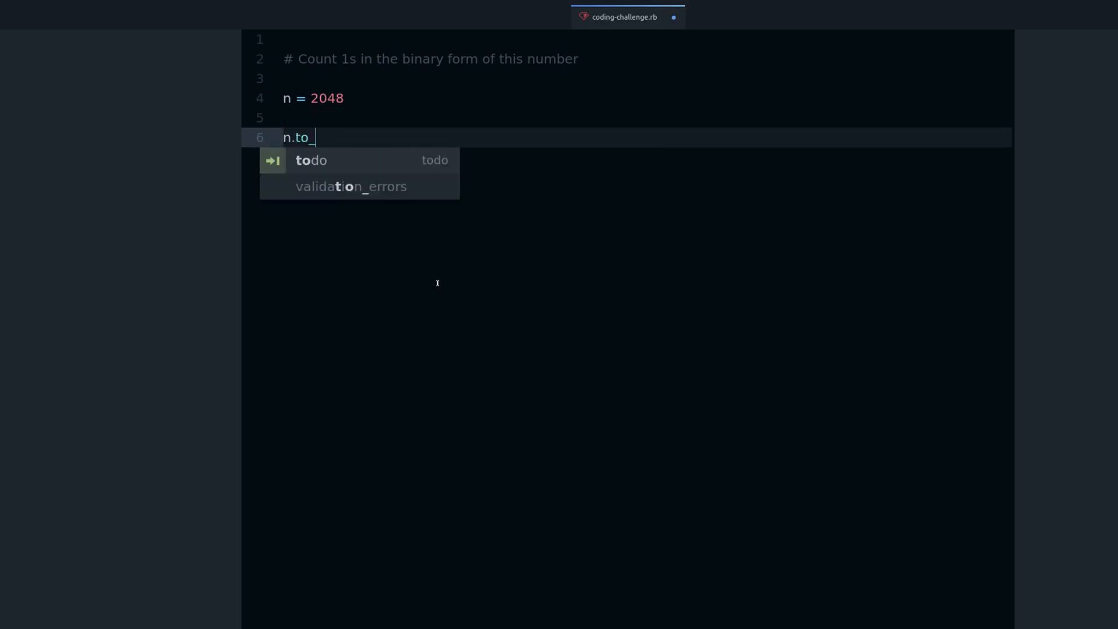
text(s  # => "2048)
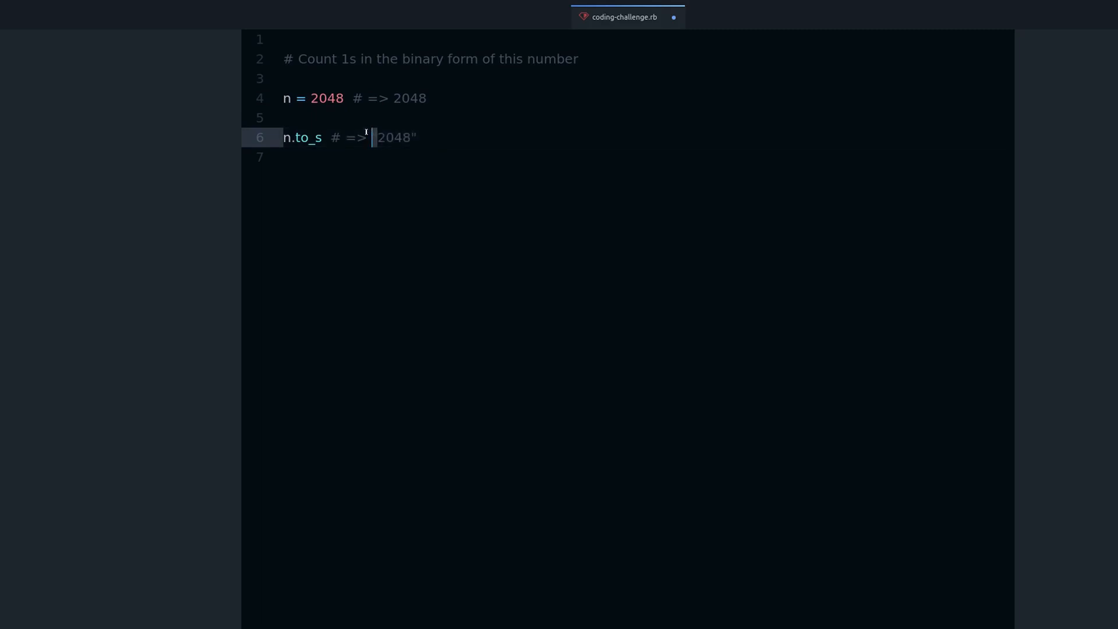
- Give to_s the argument (2) so it returns the binary string
double_click(393, 136)
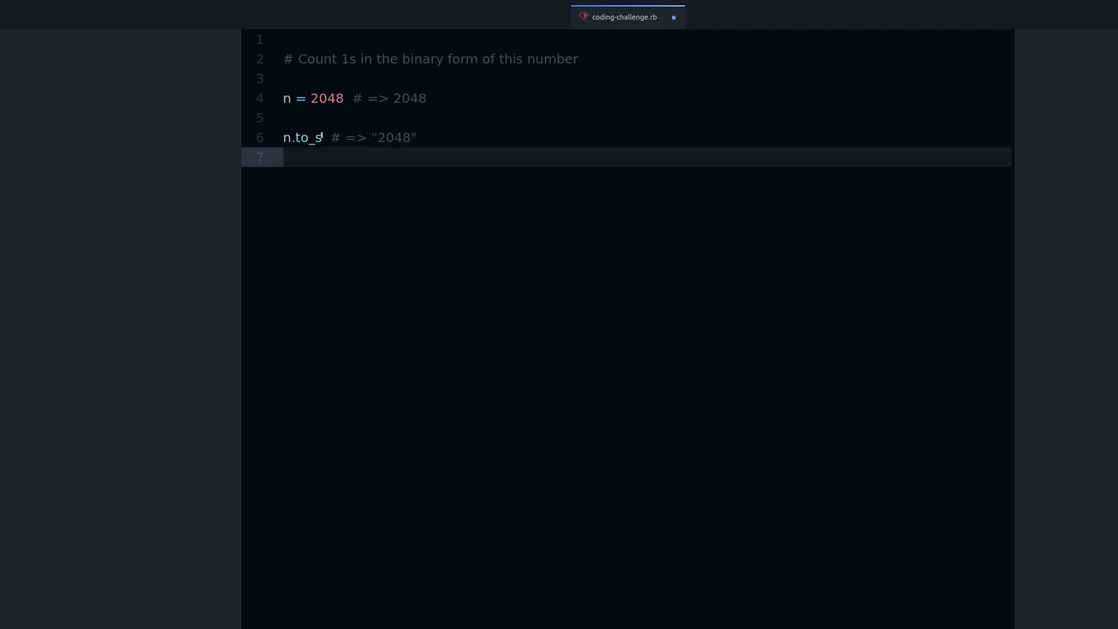
click(321, 137)
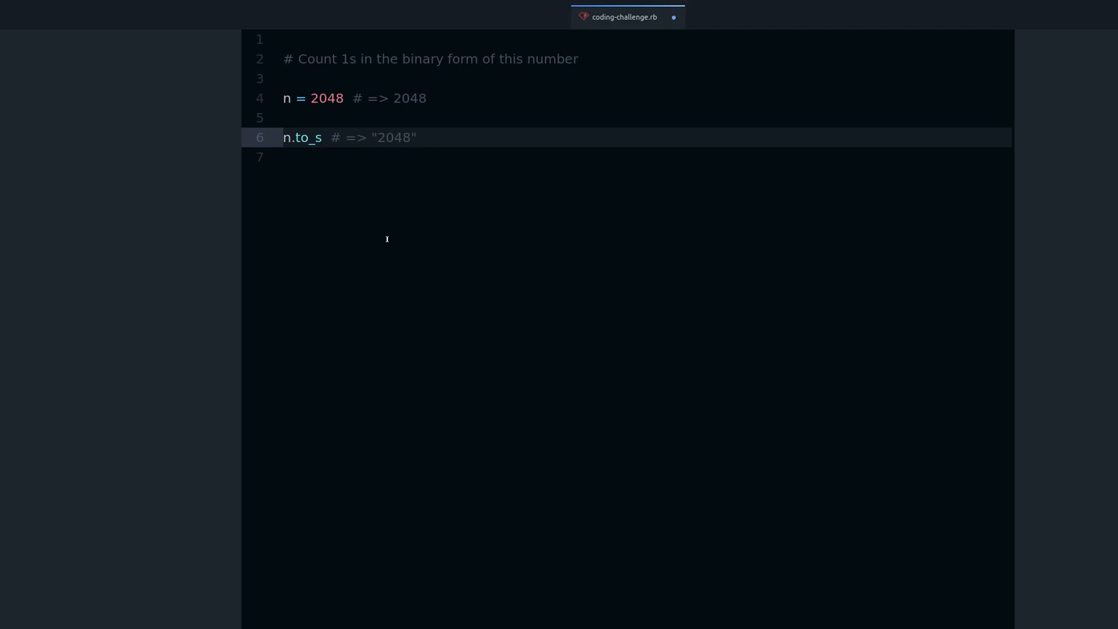
text((2))
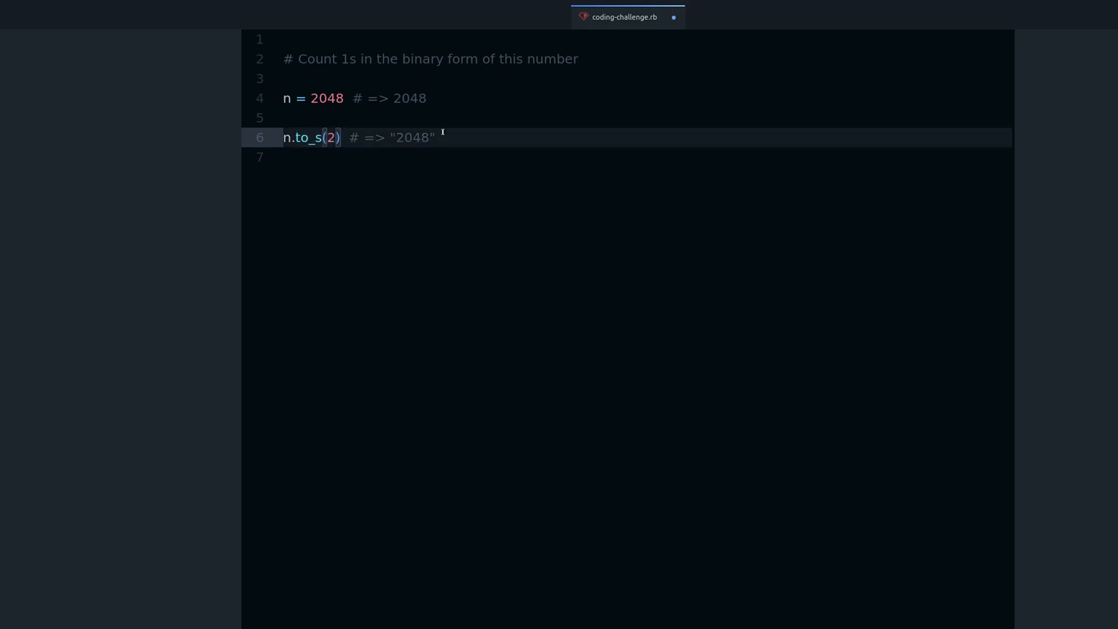
text(10)
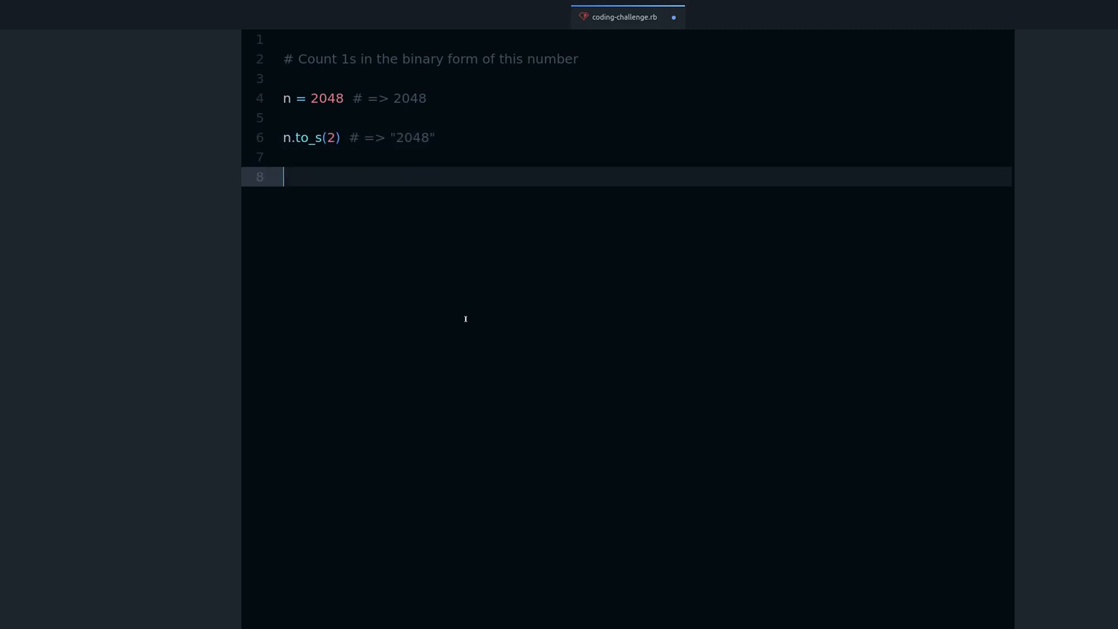
- Replace 2048 with 351 so the binary result reads 101011111
text(1010101011111)
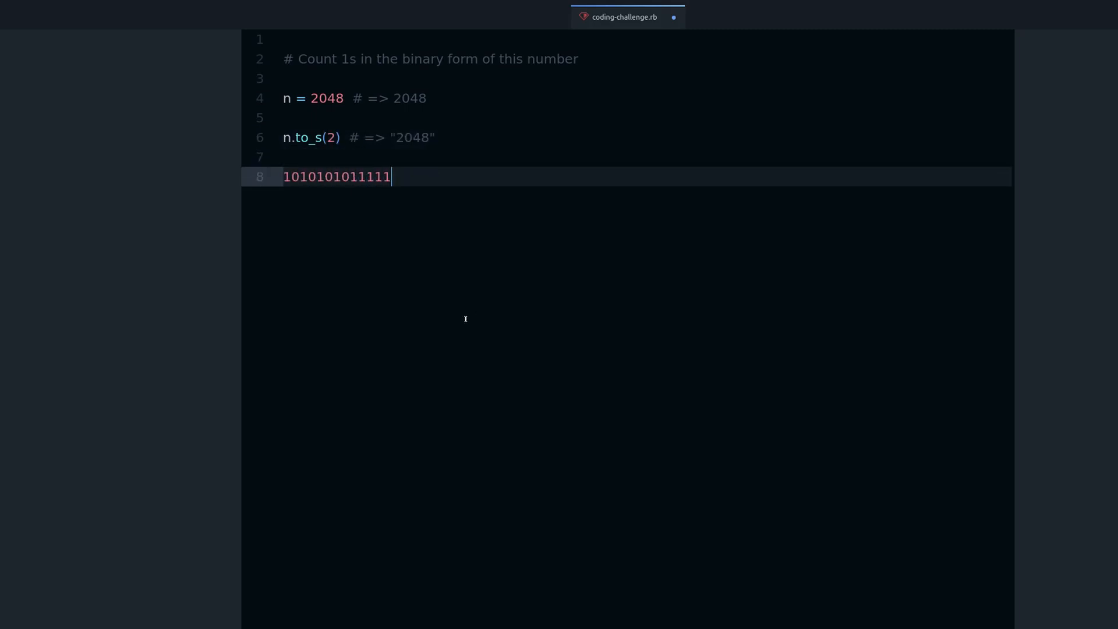
text(100000000000)
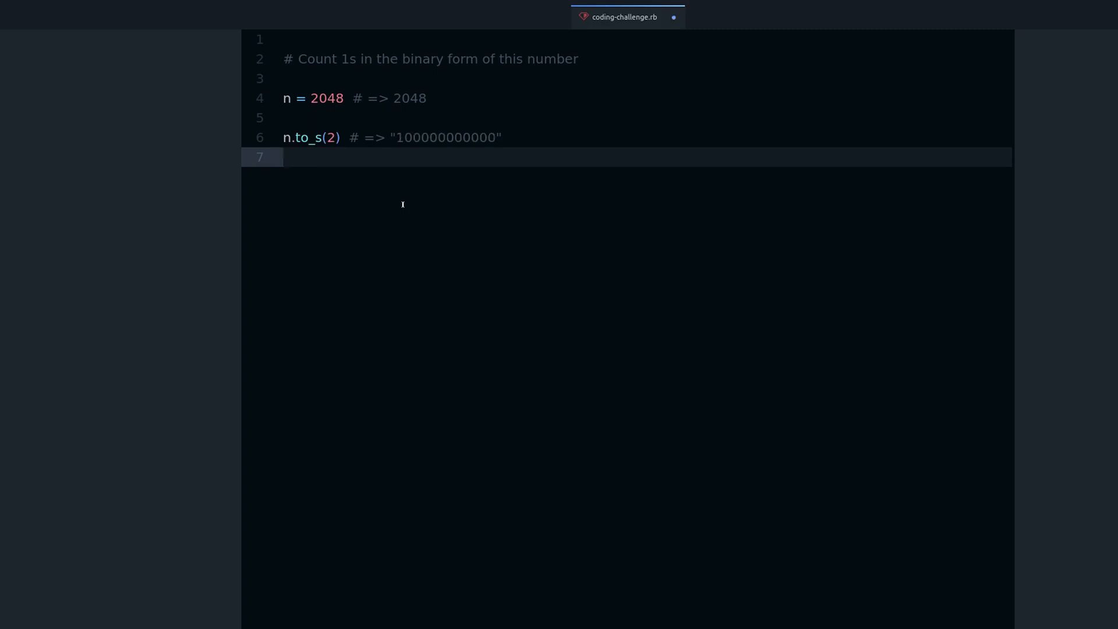
double_click(445, 137)
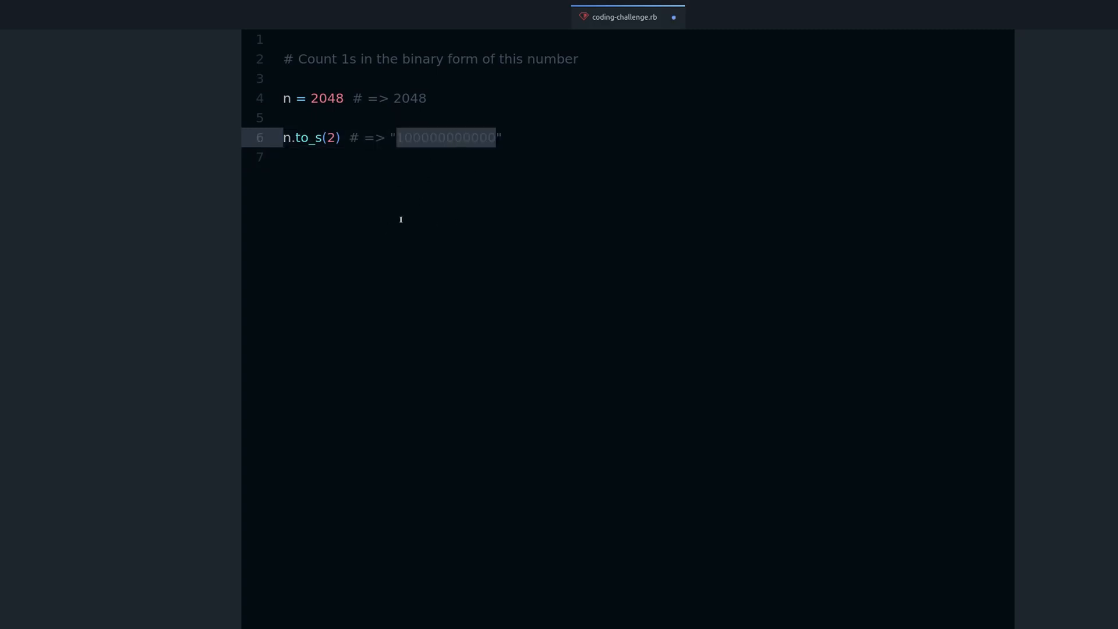
click(403, 137)
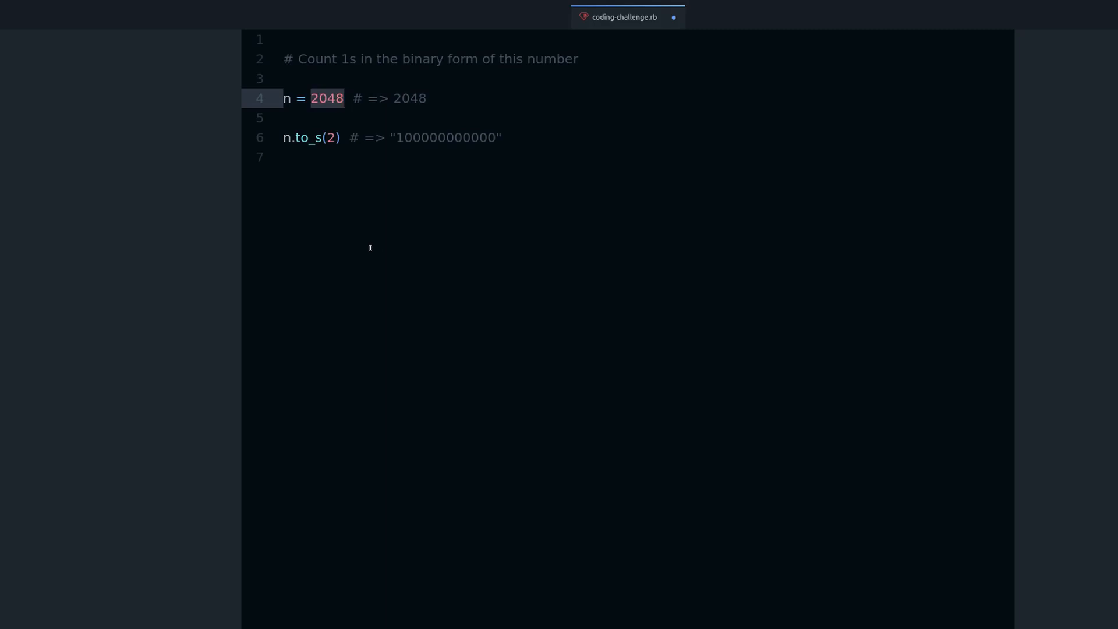
text(3)
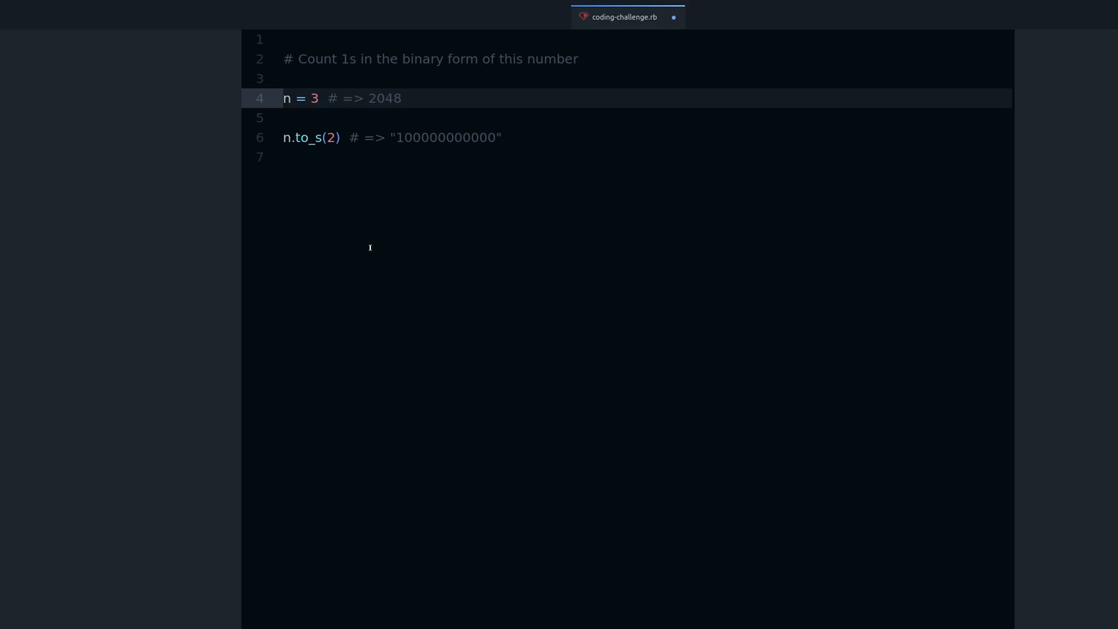
text(51)
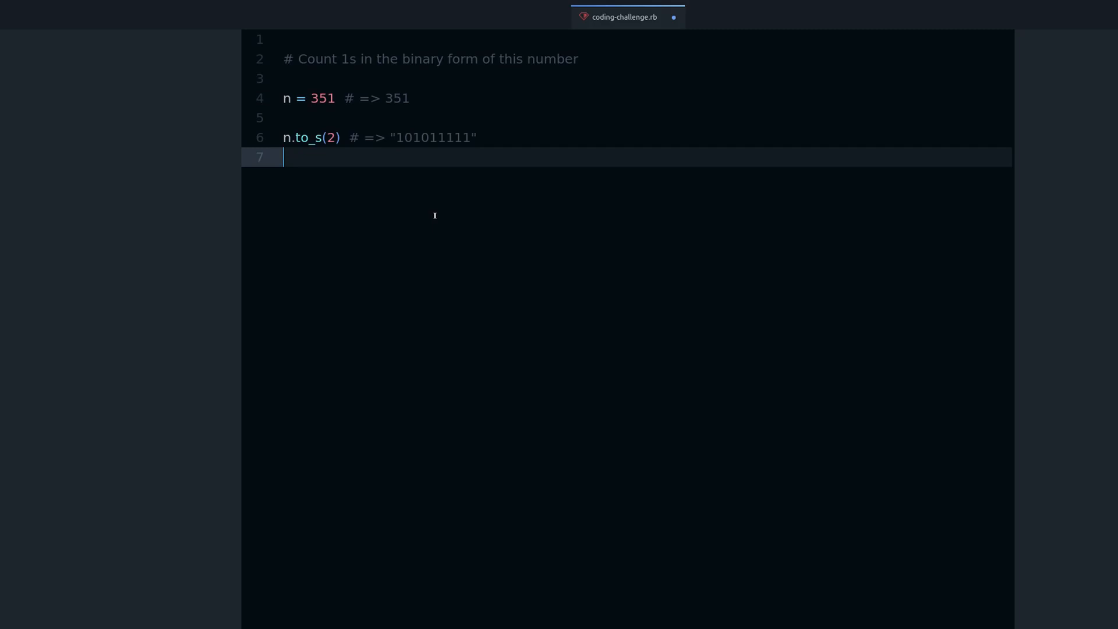
- Prefix line 6 with 'binary =' and remove the blank line above it
click(283, 126)
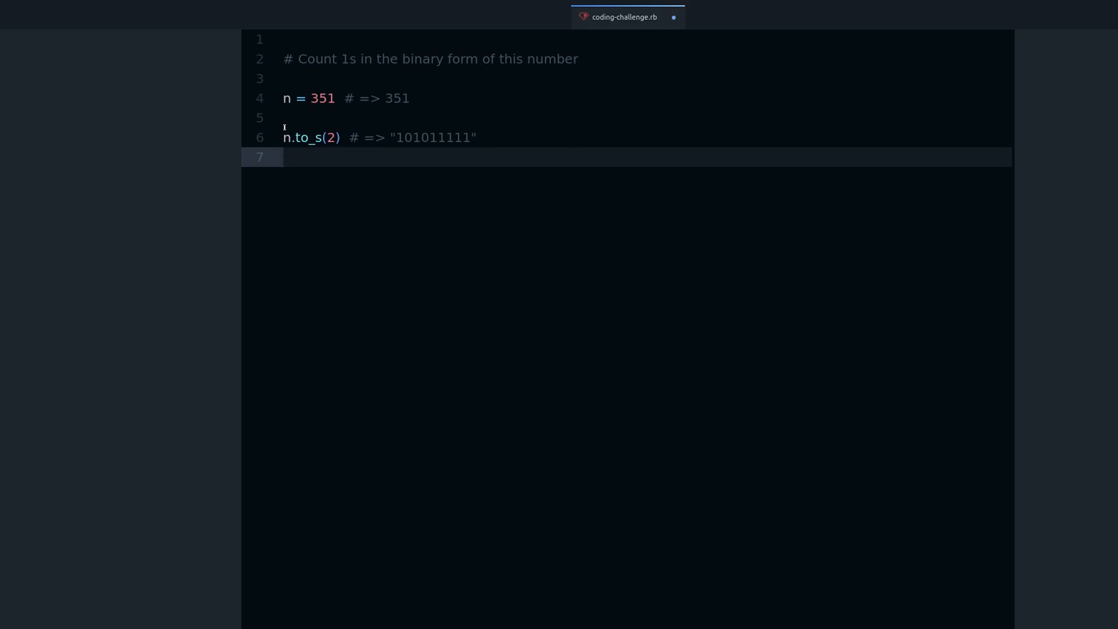
text(binary =)
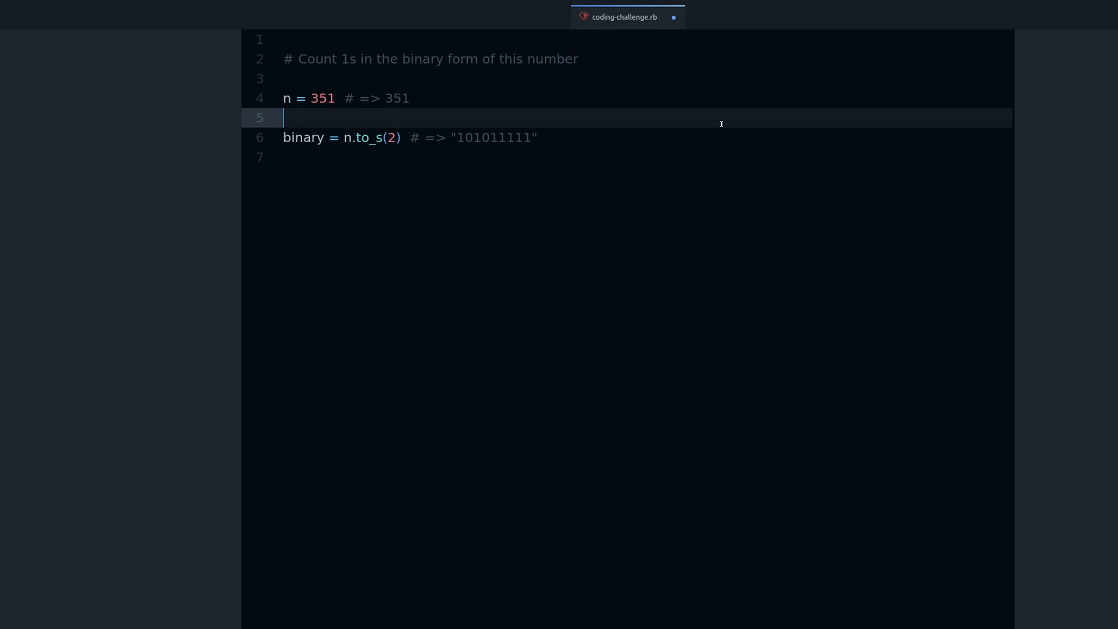
key(backspace)
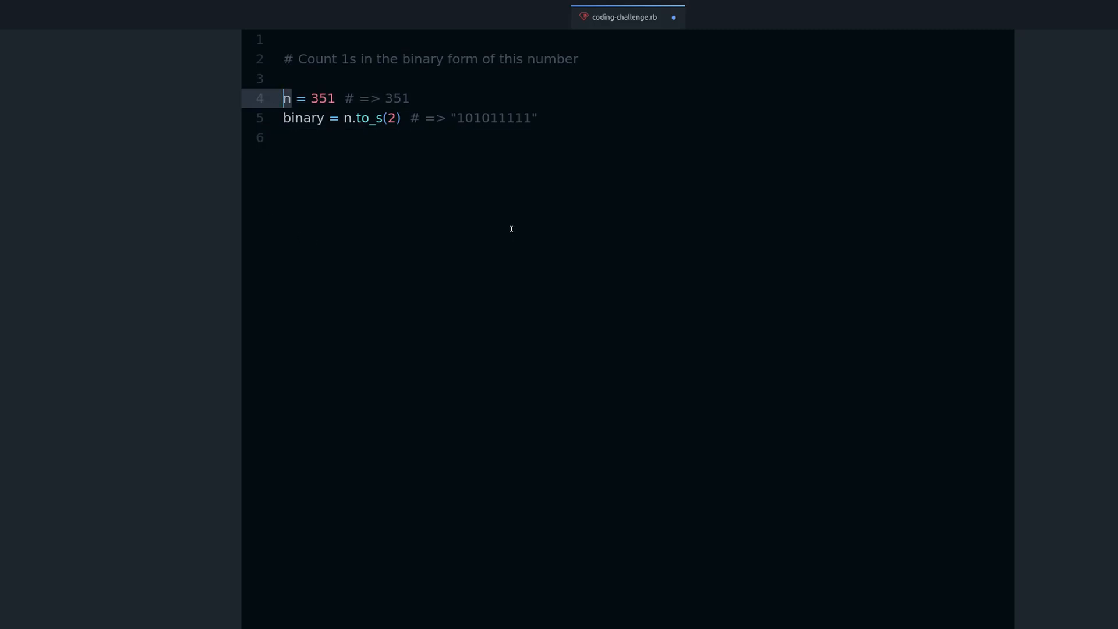
click(321, 136)
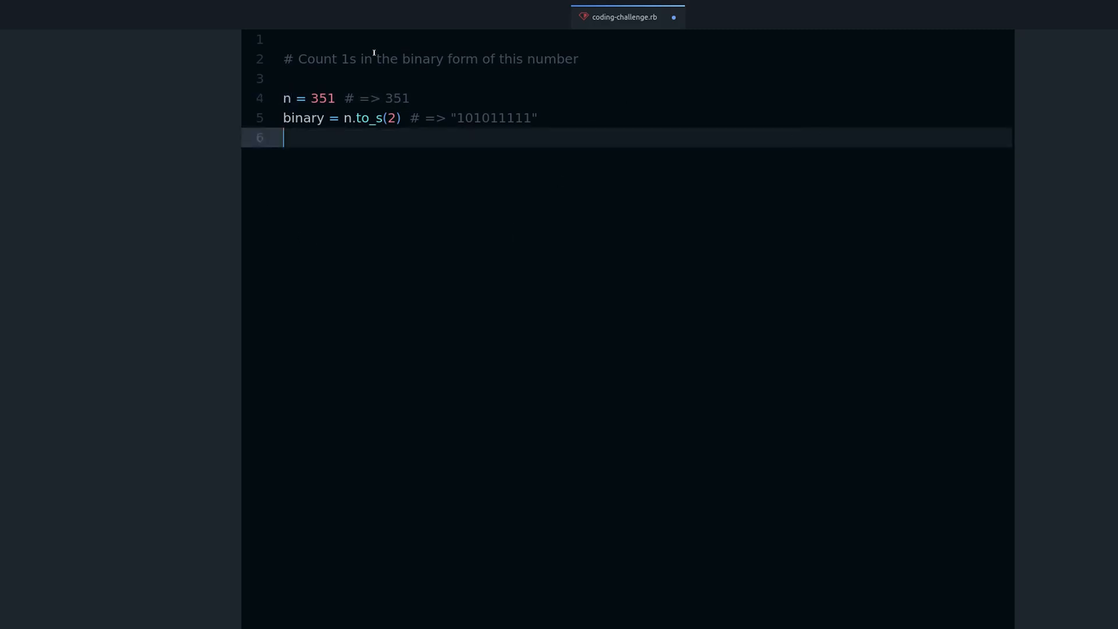
double_click(424, 58)
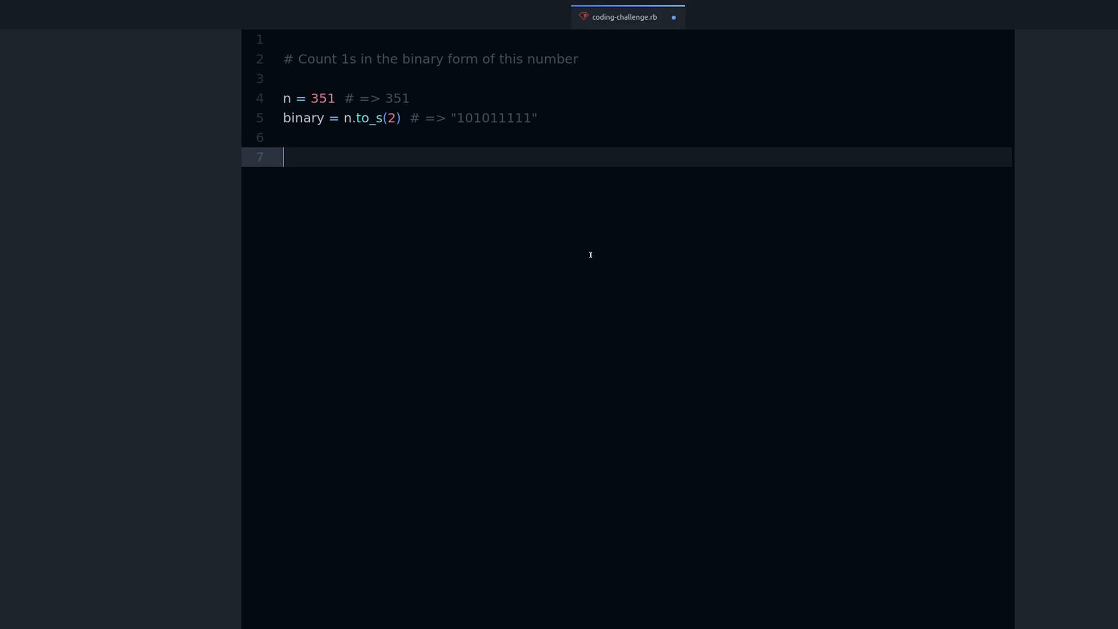
- Add binary.count("1"), then set n to 2048 and count "0" for 11
text(binary.count)
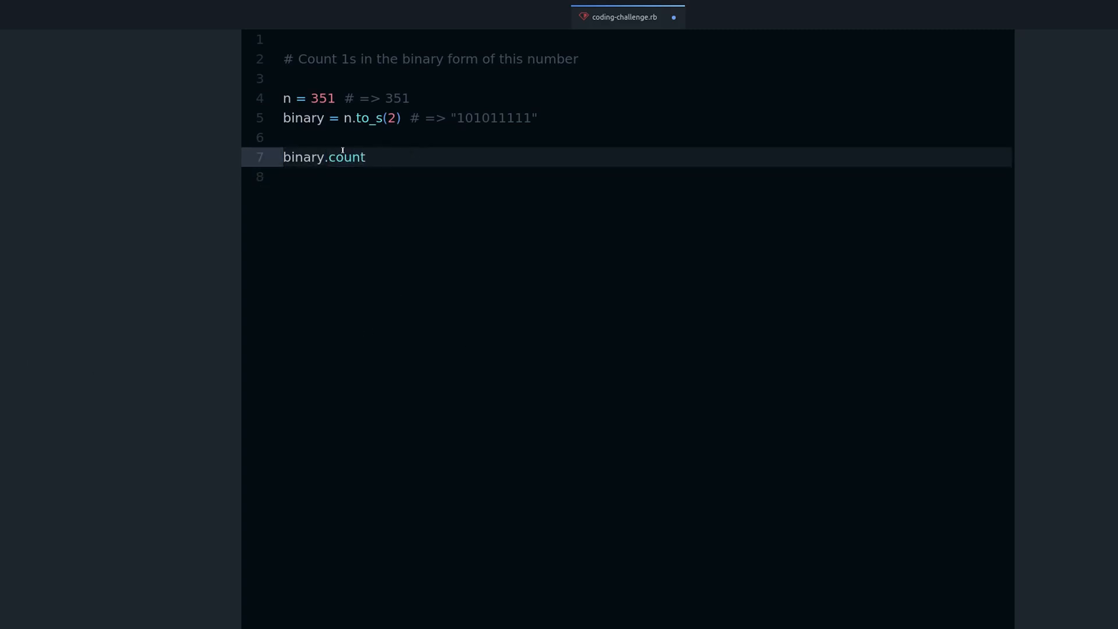
text((""))
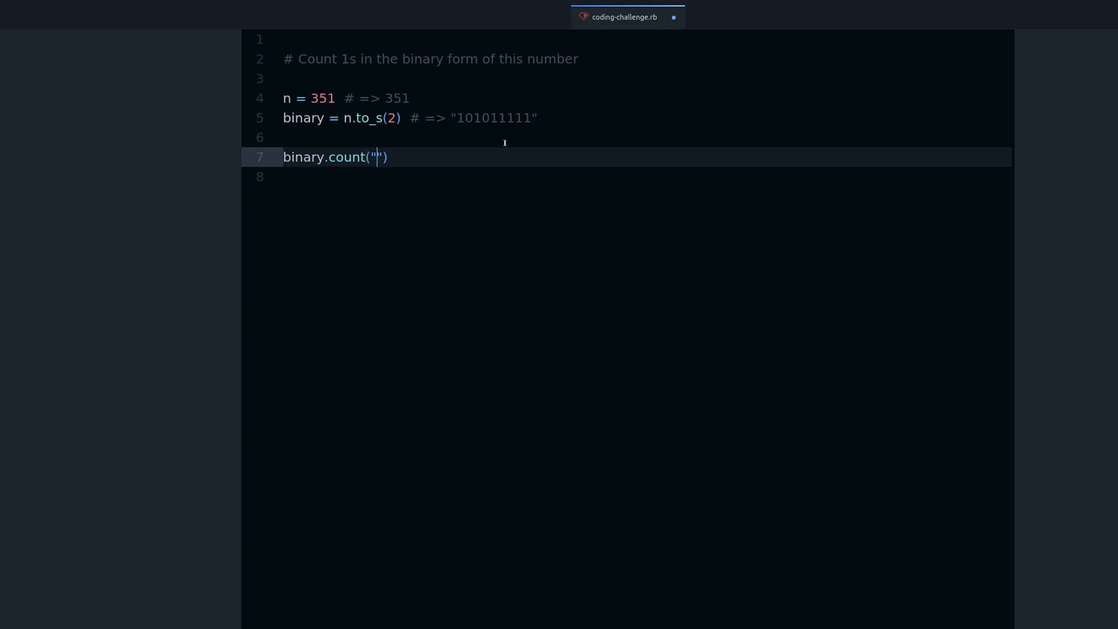
text(1)
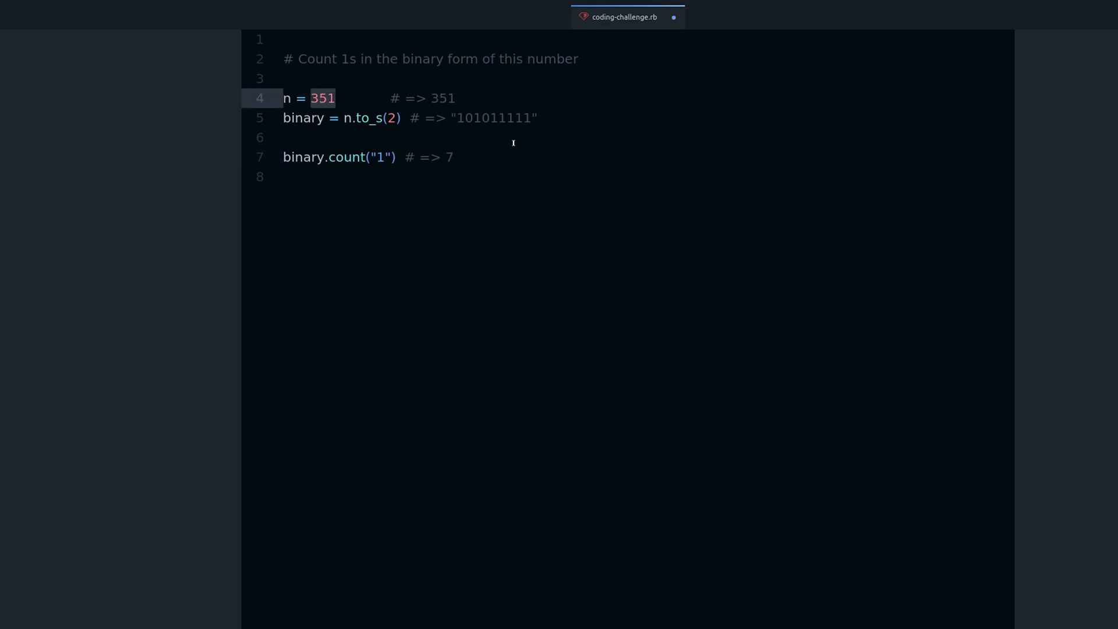
click(335, 98)
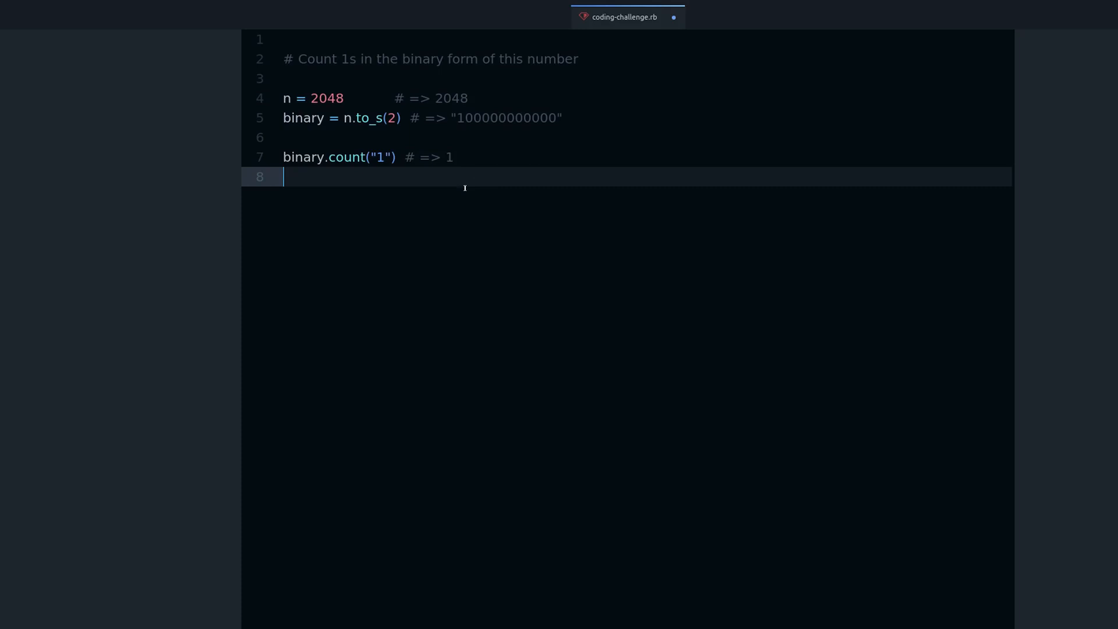
mouse_move(365, 258)
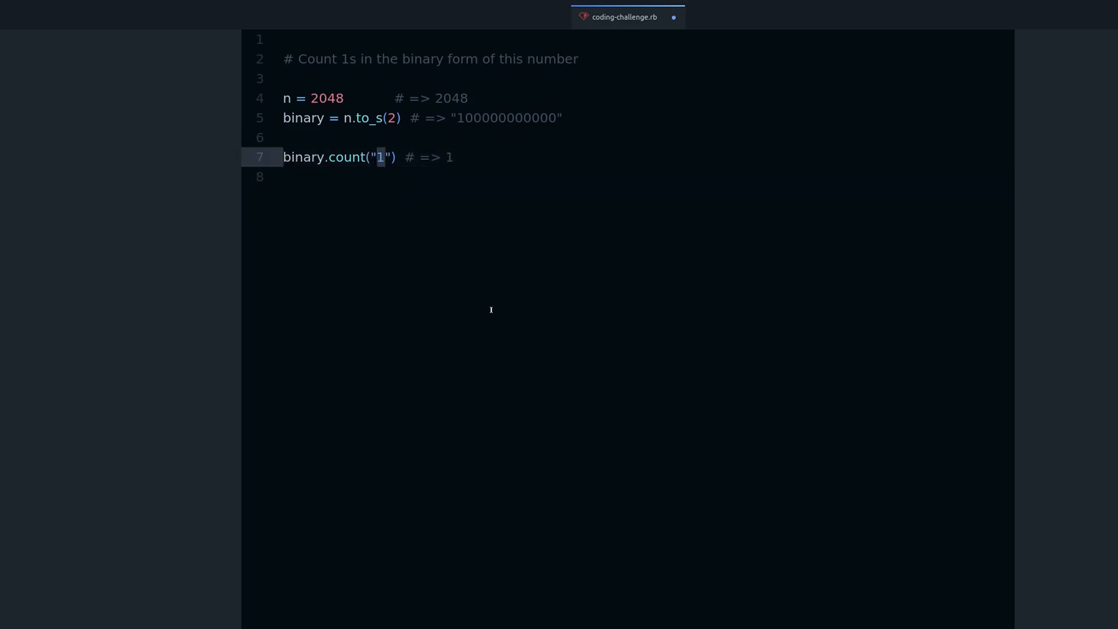
text(0)
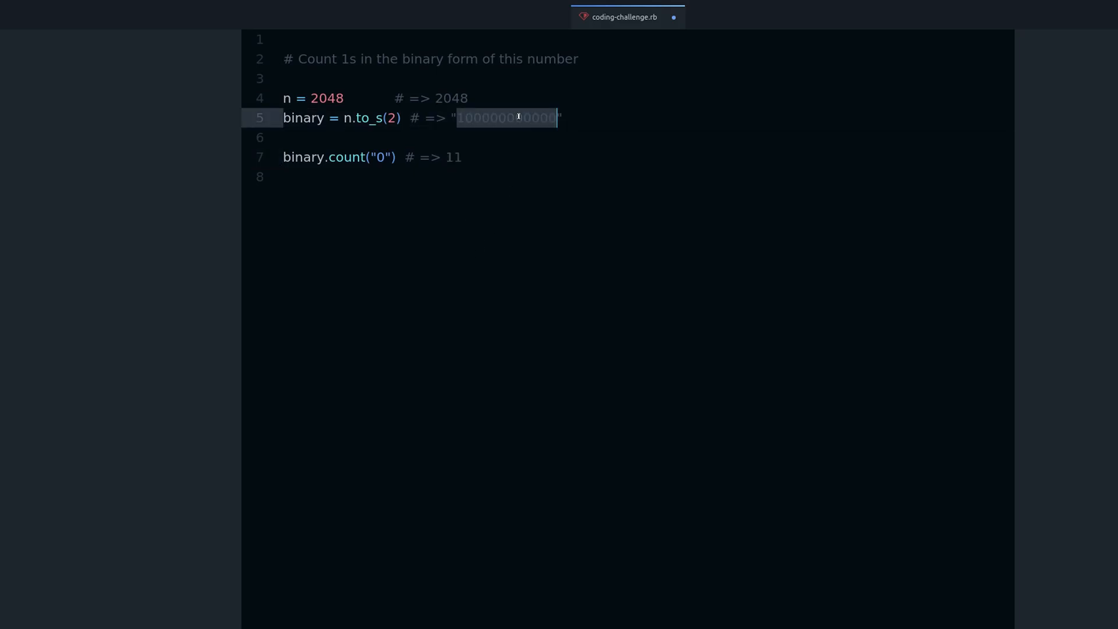
double_click(326, 98)
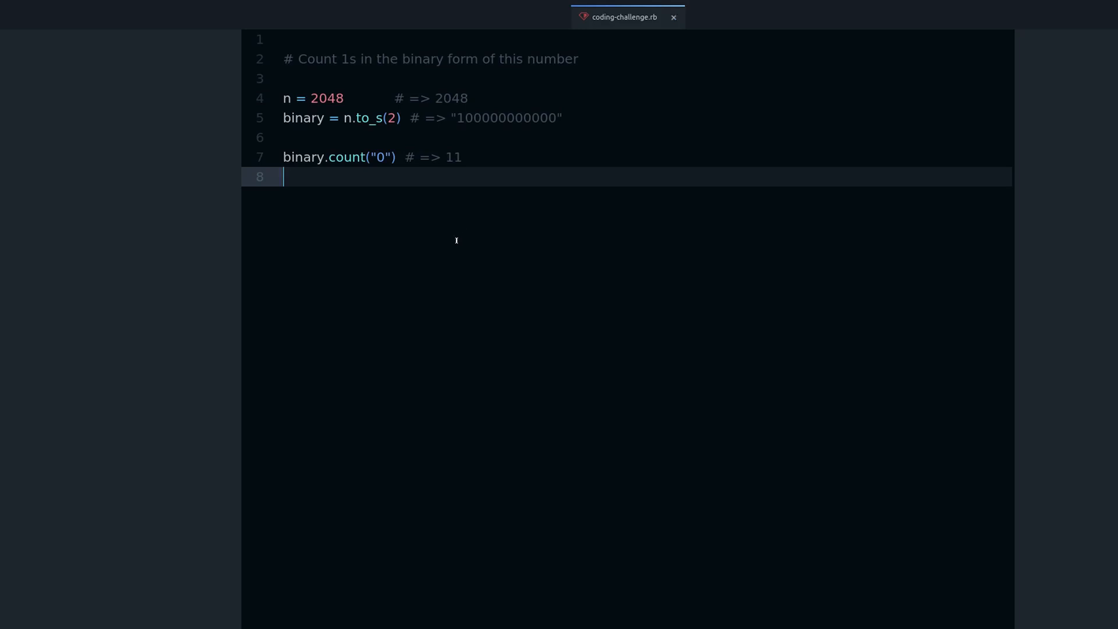
double_click(441, 58)
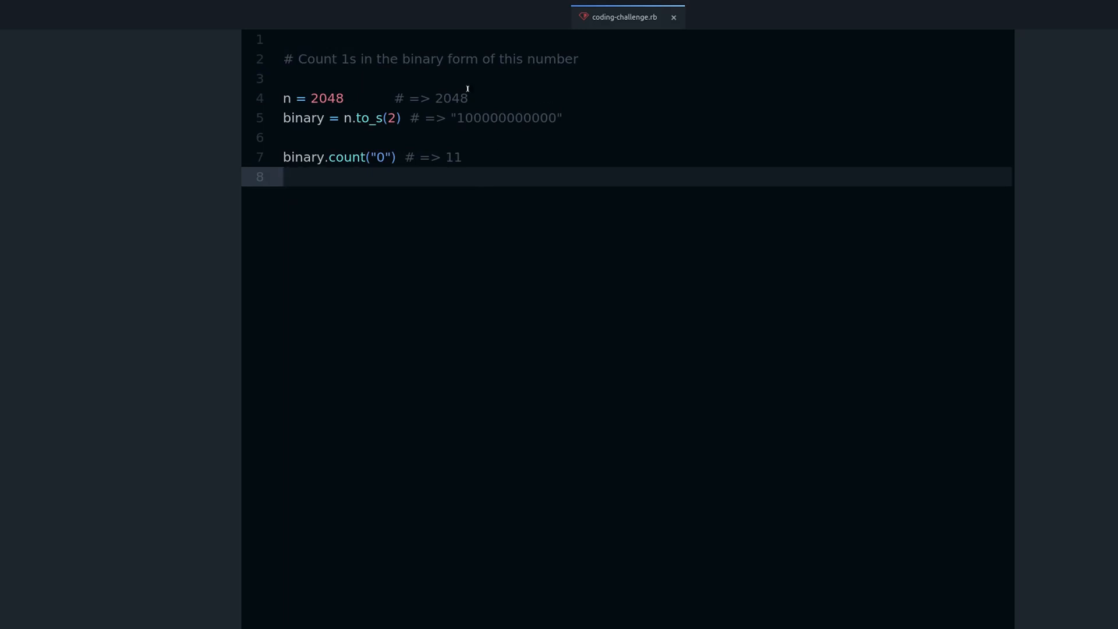
double_click(326, 97)
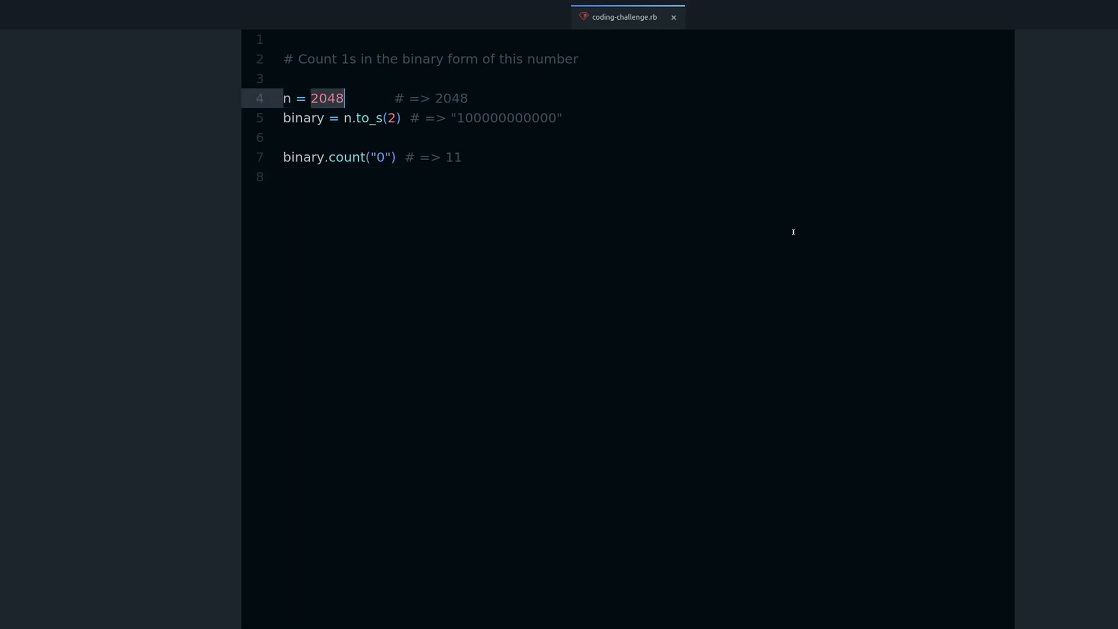
text(7)
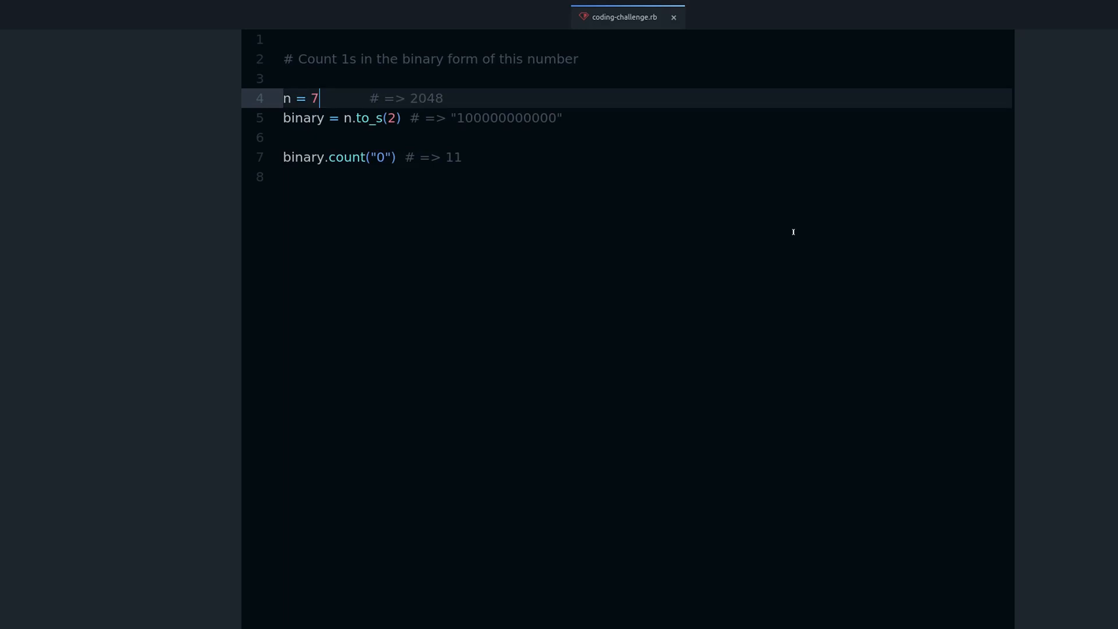
text(23)
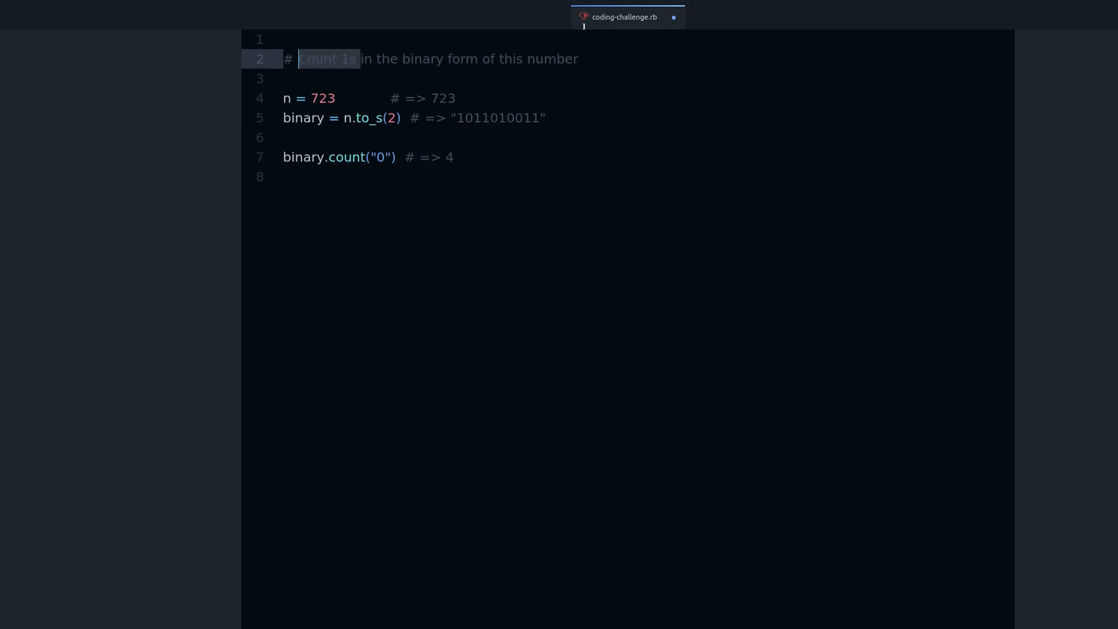
- Reword the header comment to 'find the longest sequence of ones, in the binary form'
text(find the longes)
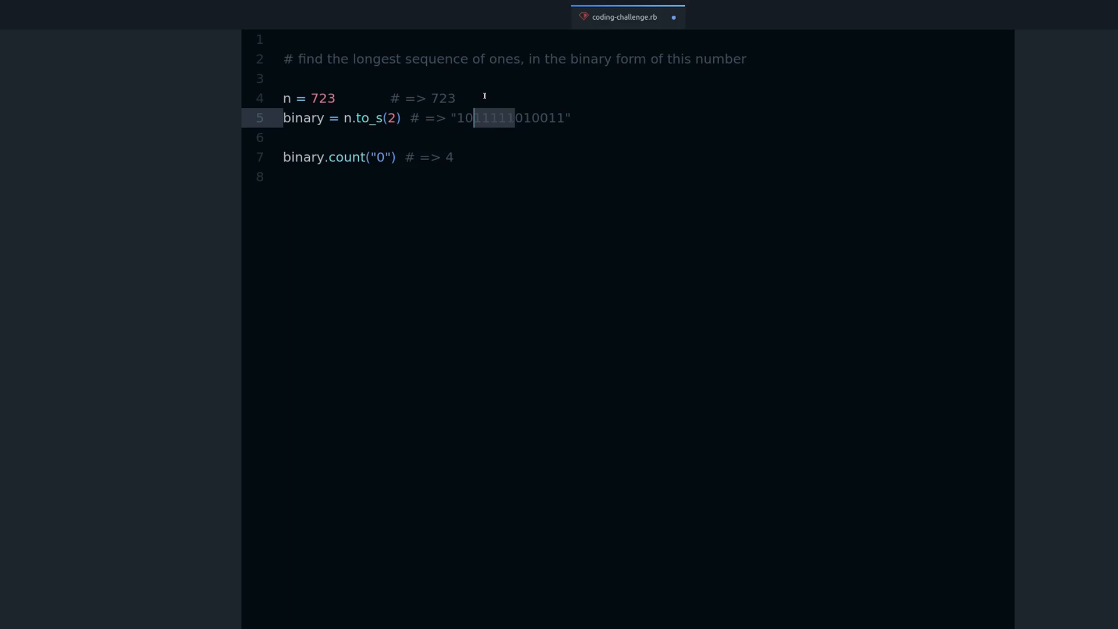
click(477, 176)
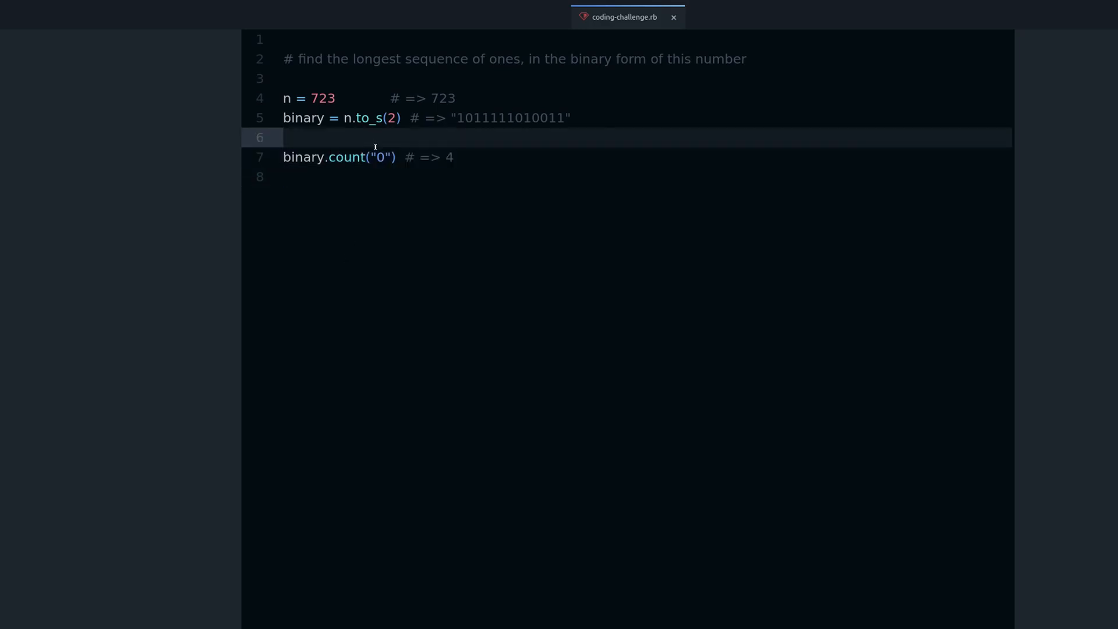
- Count "1" again, then delete the count call so line 7 reads 'binary.'
text(1)
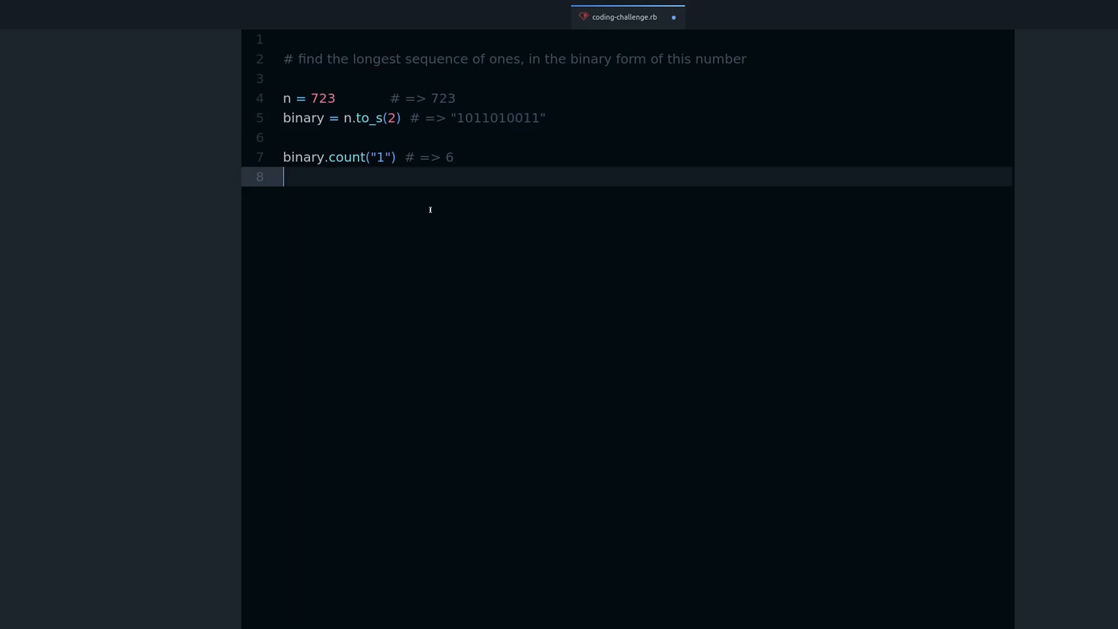
click(453, 157)
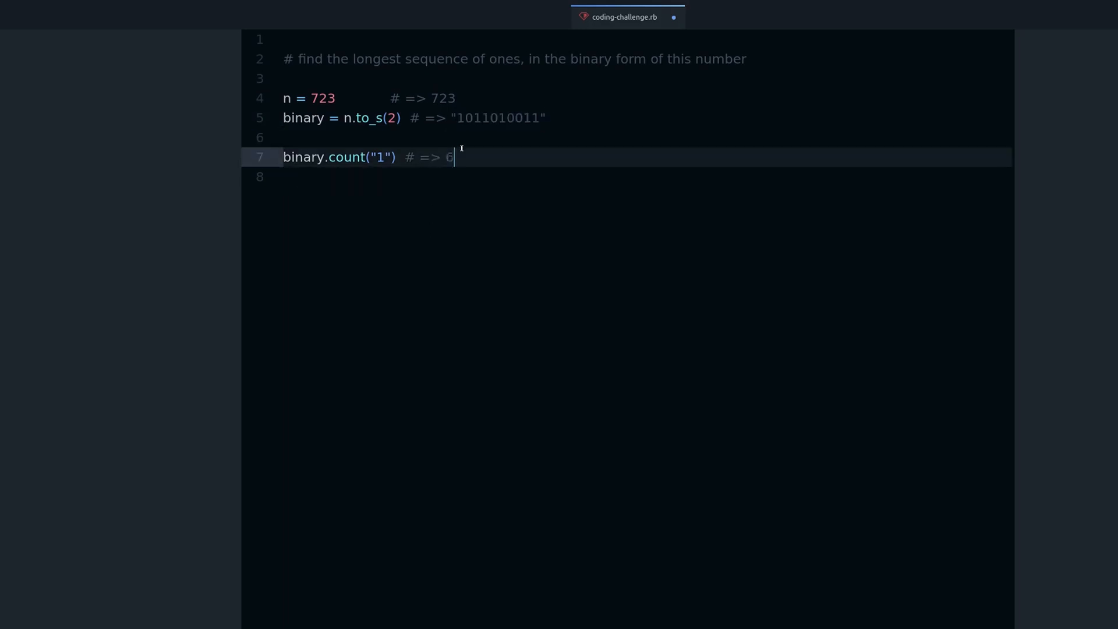
double_click(346, 156)
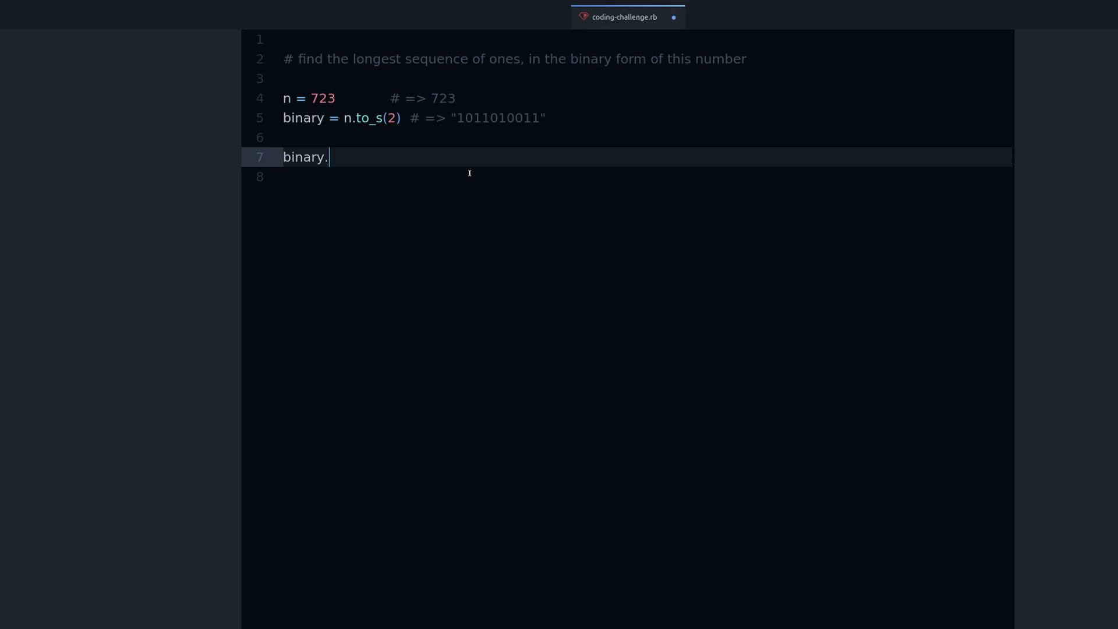
- Write binary.scan(/1+/) on line 7, yielding ["1", "11", "1", "11"]
text(scan)
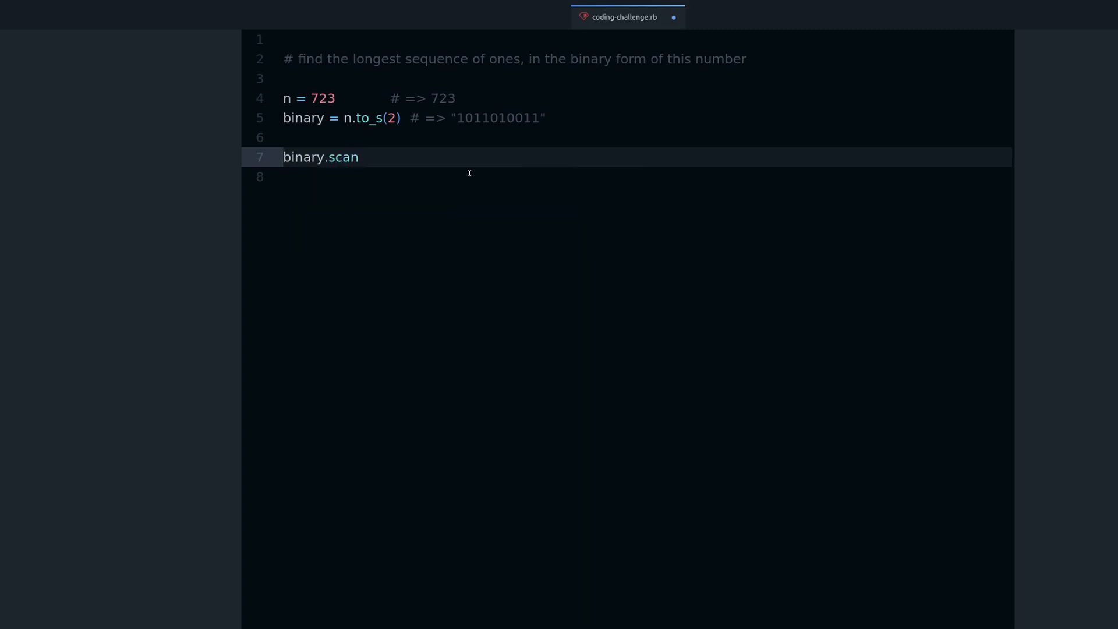
text((//))
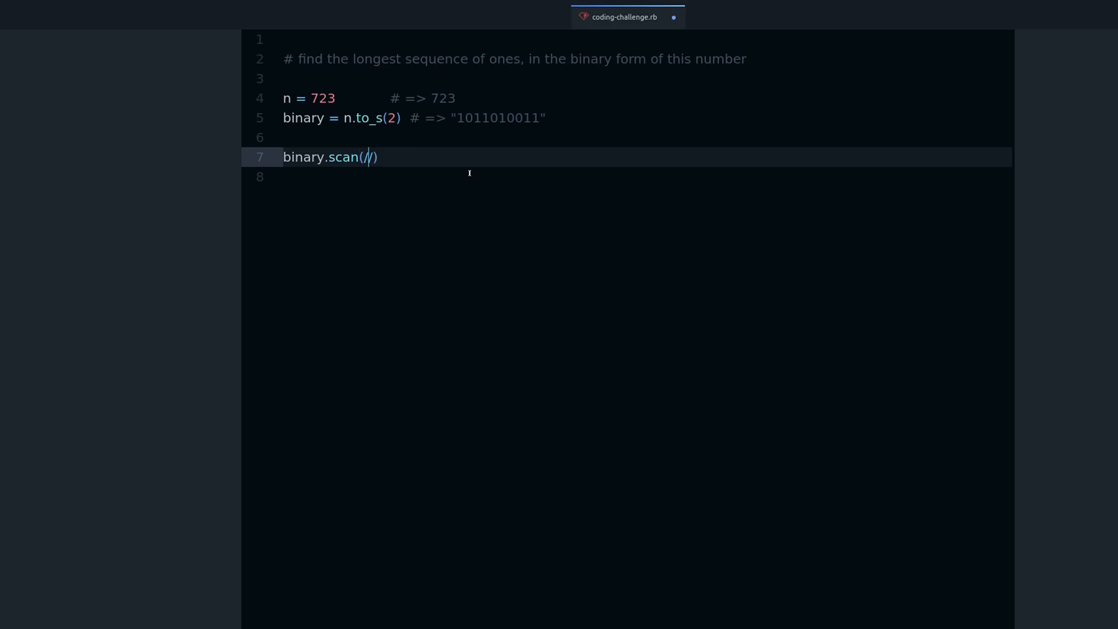
text(1)
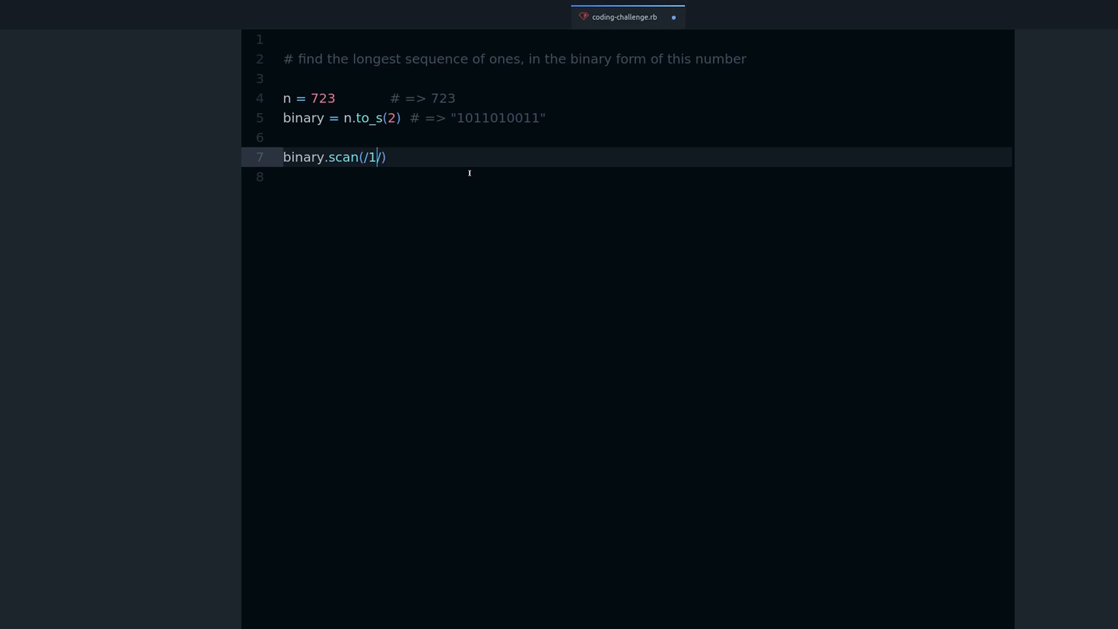
text(*)
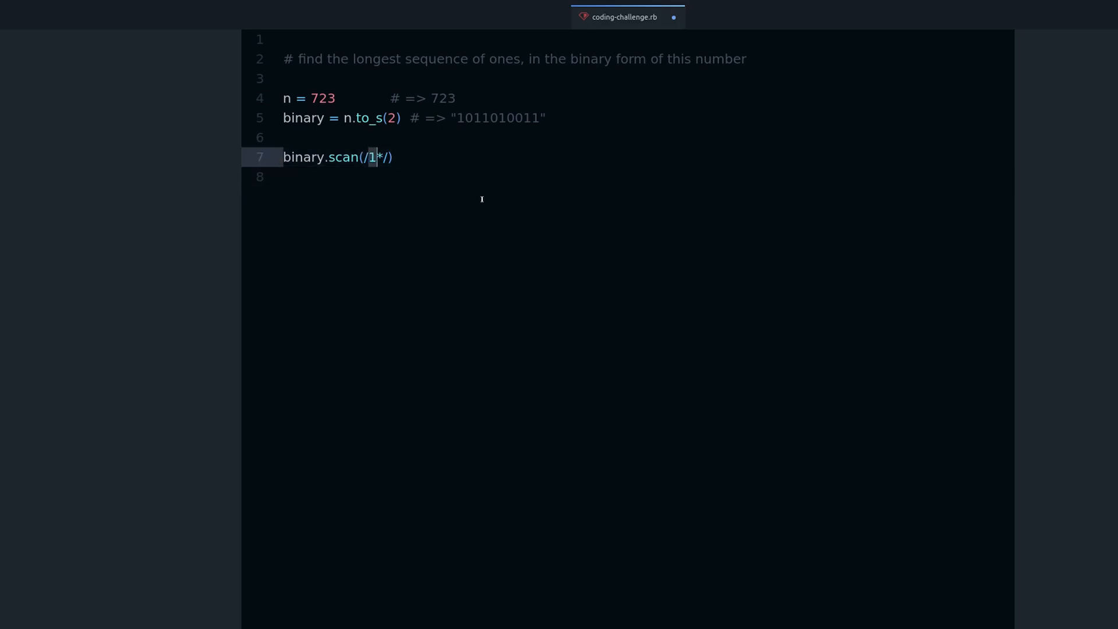
mouse_move(498, 191)
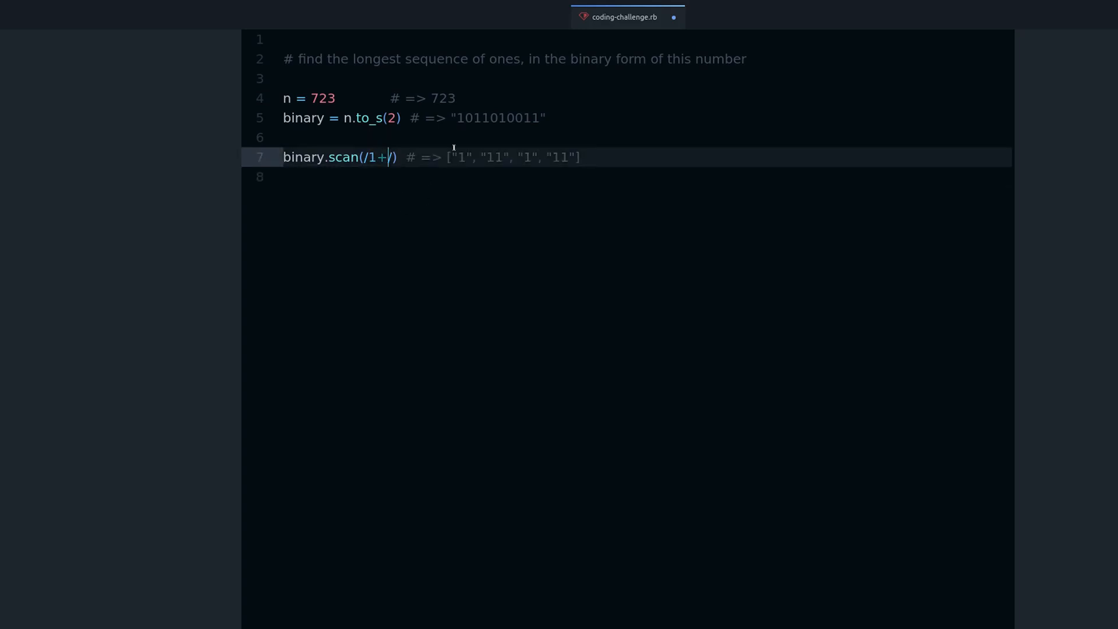
text(*)
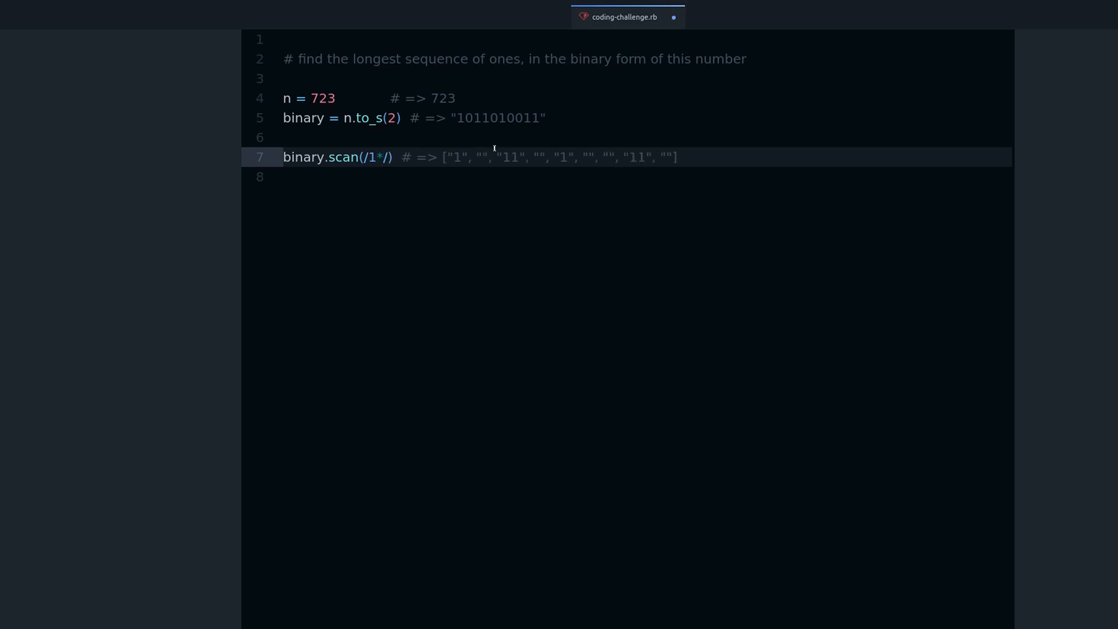
double_click(479, 156)
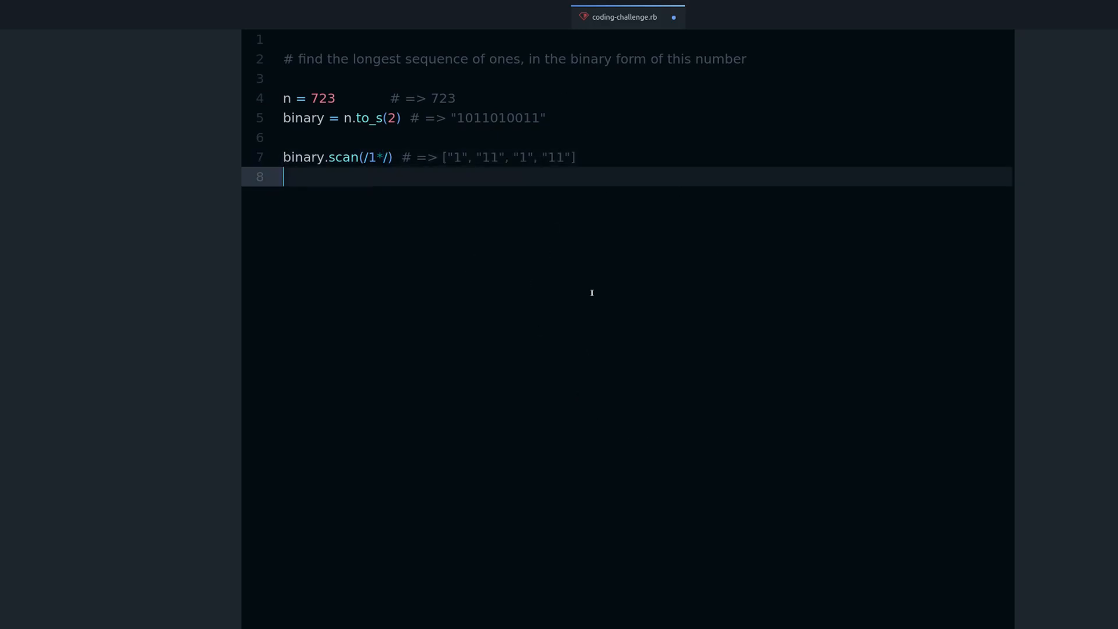
click(384, 157)
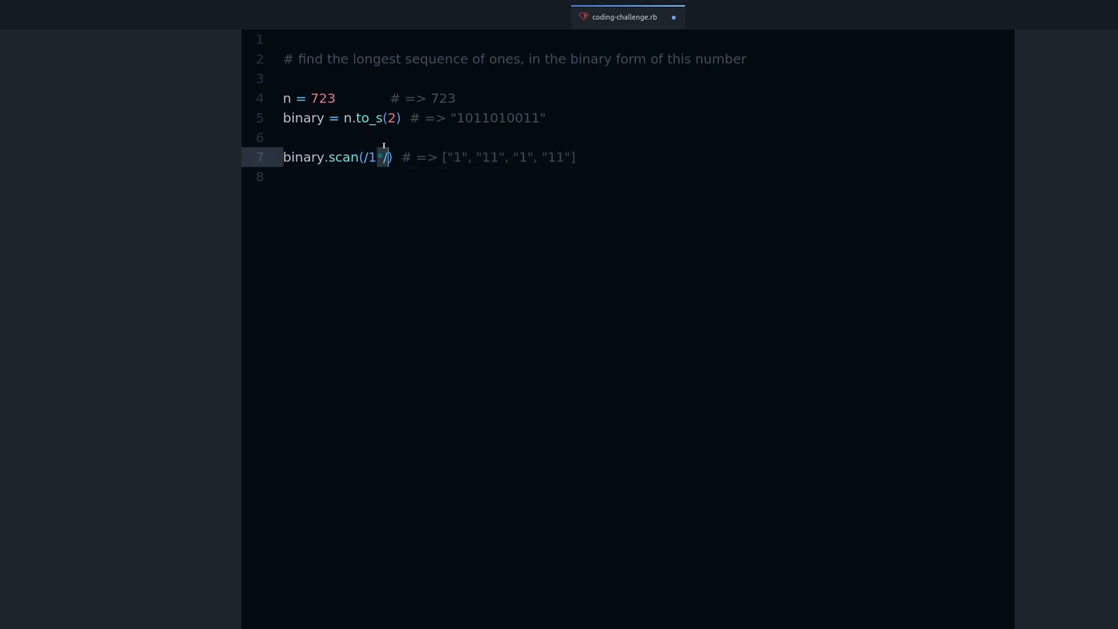
text(+)
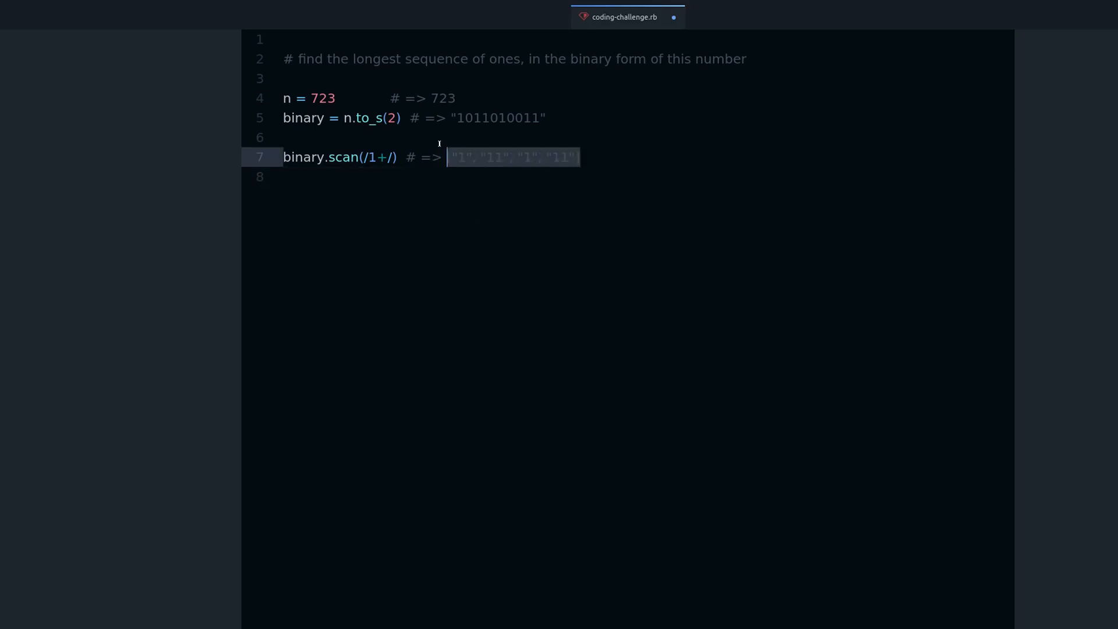
mouse_move(387, 267)
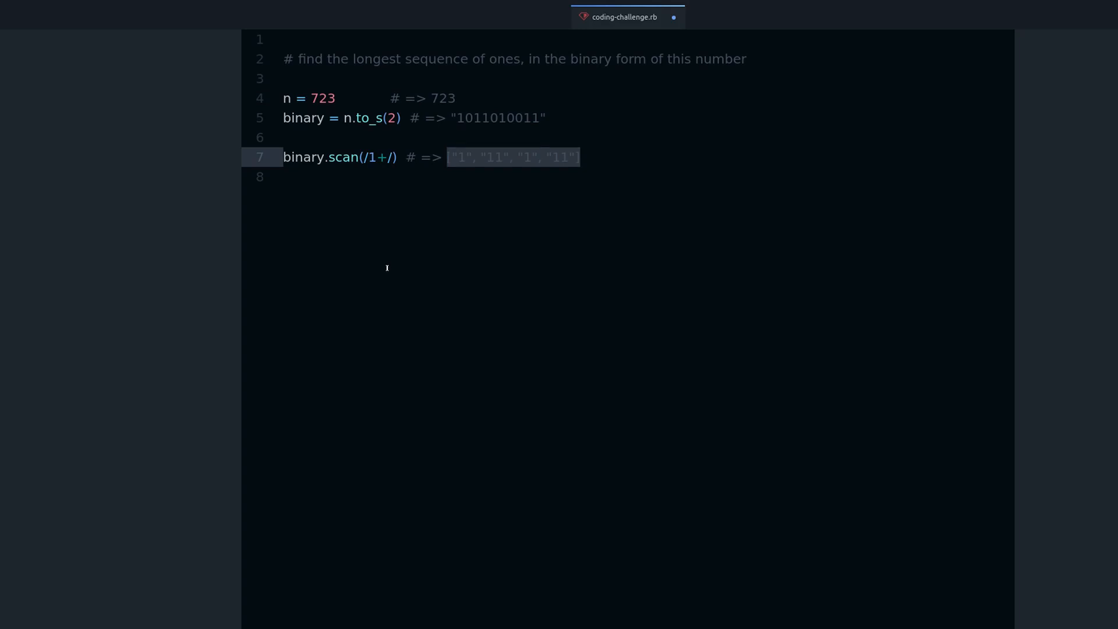
click(390, 175)
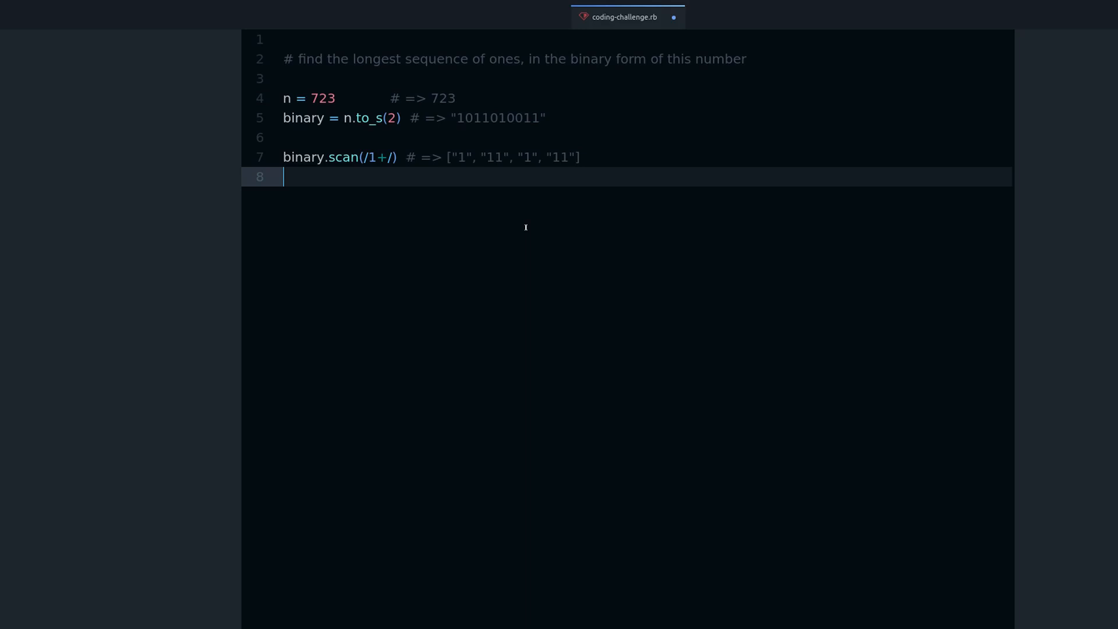
mouse_move(561, 131)
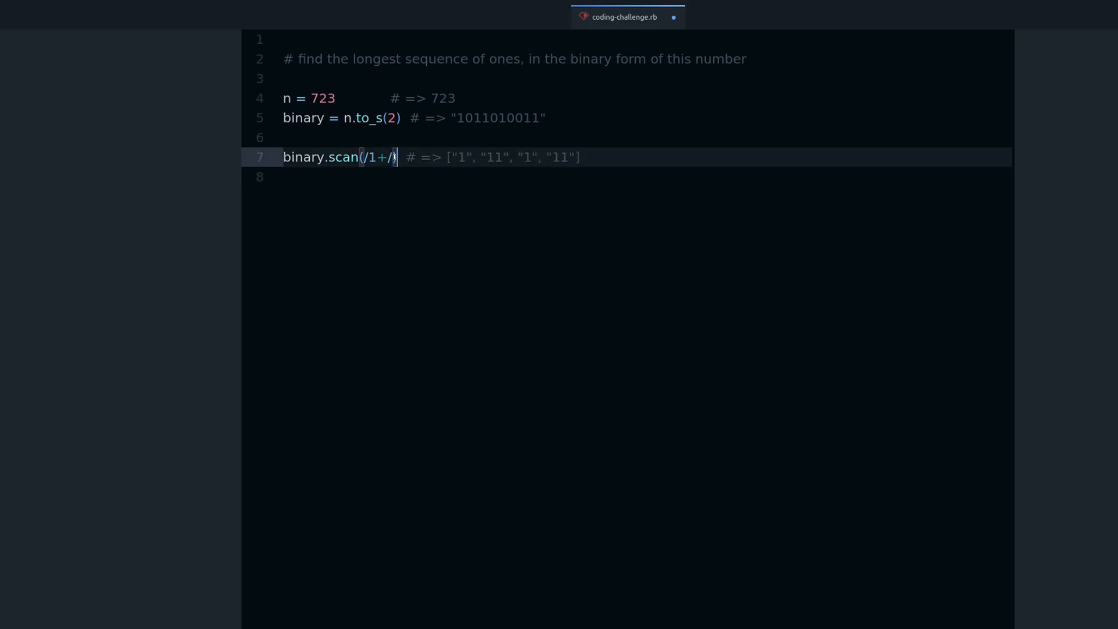
- Chain .max.size onto the scan so line 7 evaluates to 2
text(.m)
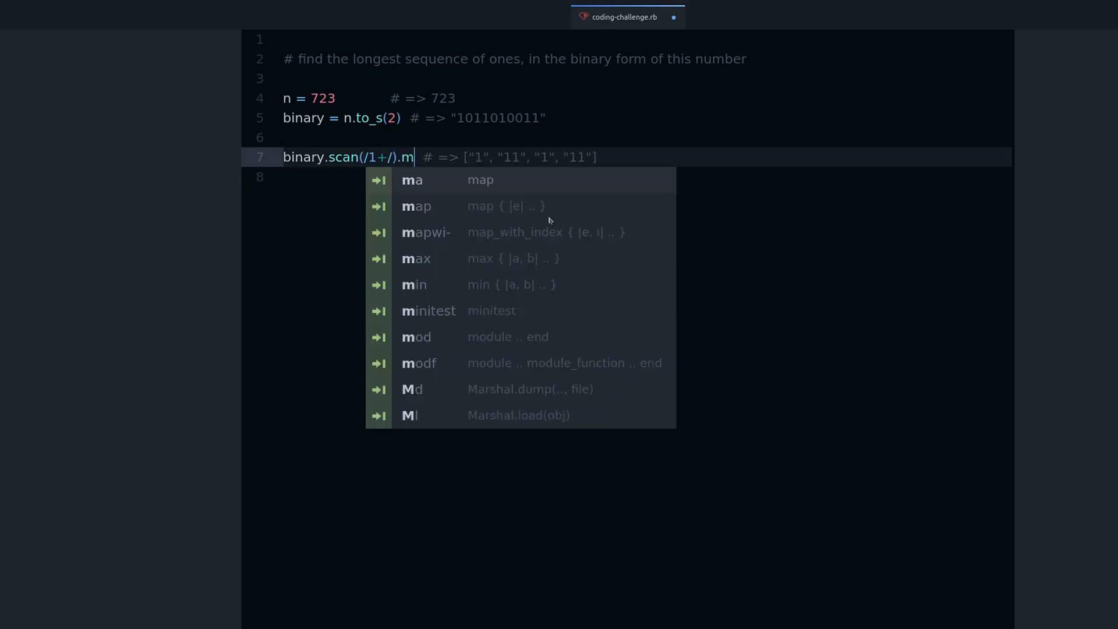
text(ax)
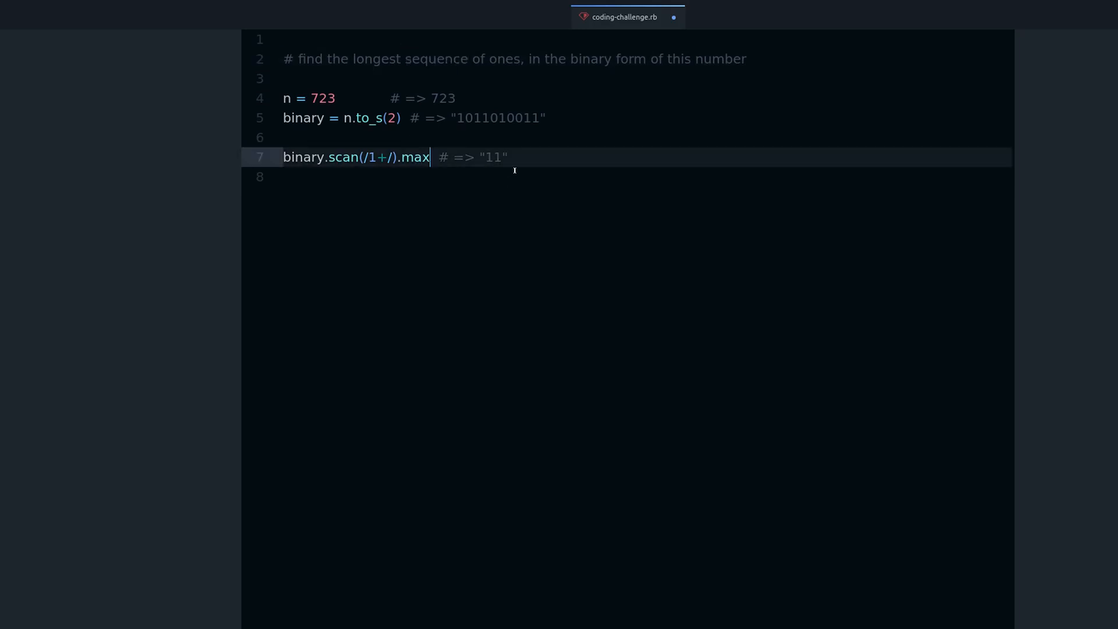
text(.size)
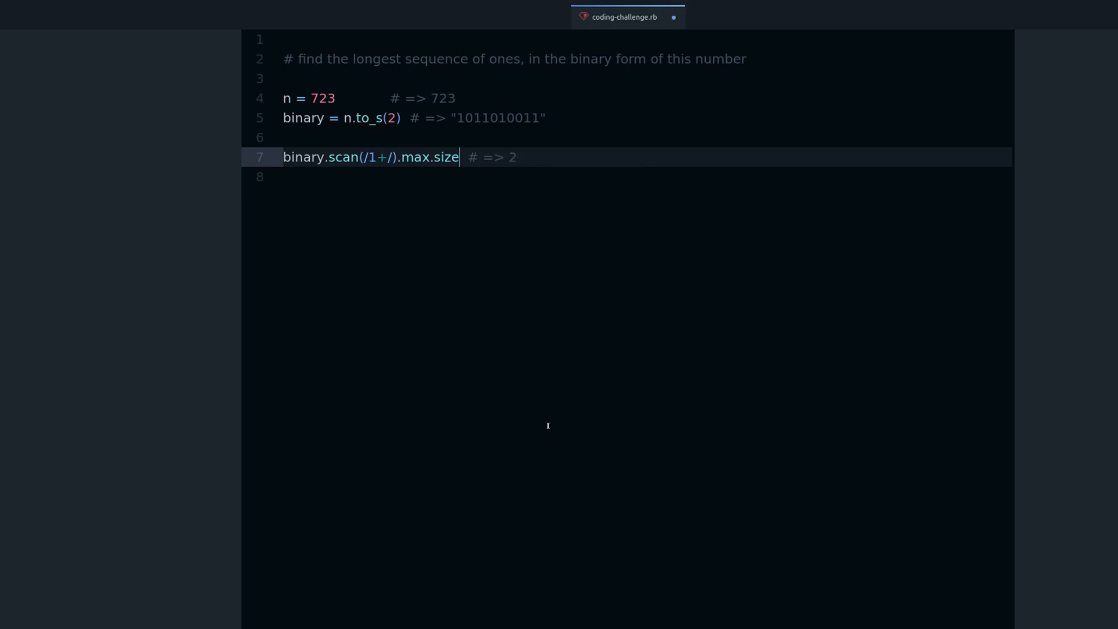
double_click(444, 157)
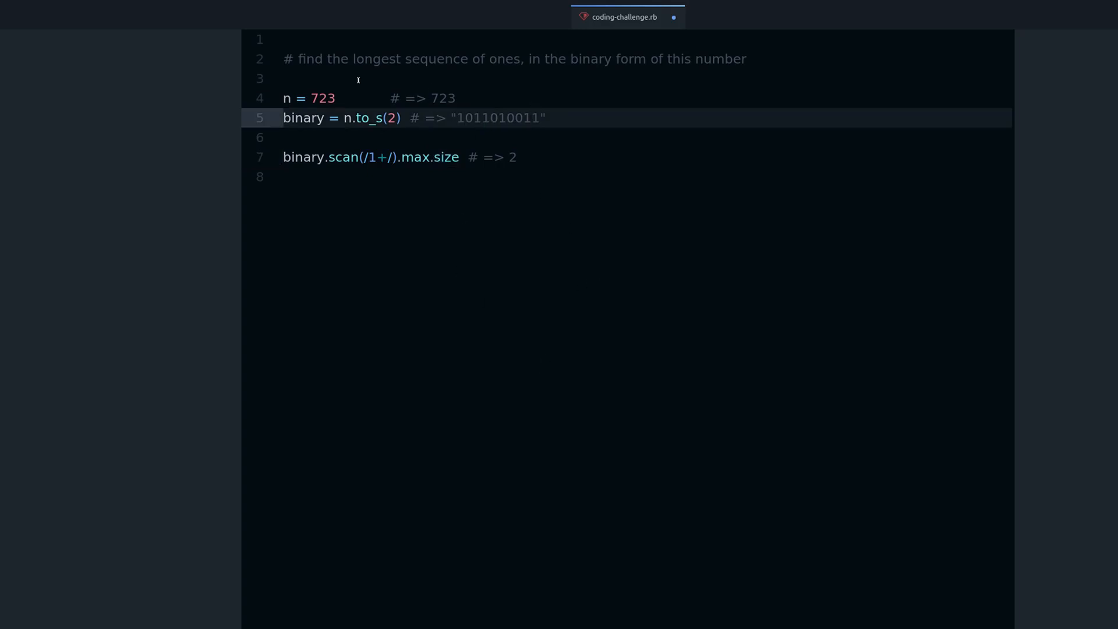
- Set n to 7235, briefly try /0+/, then restore /1+/ for a run of 3
double_click(321, 98)
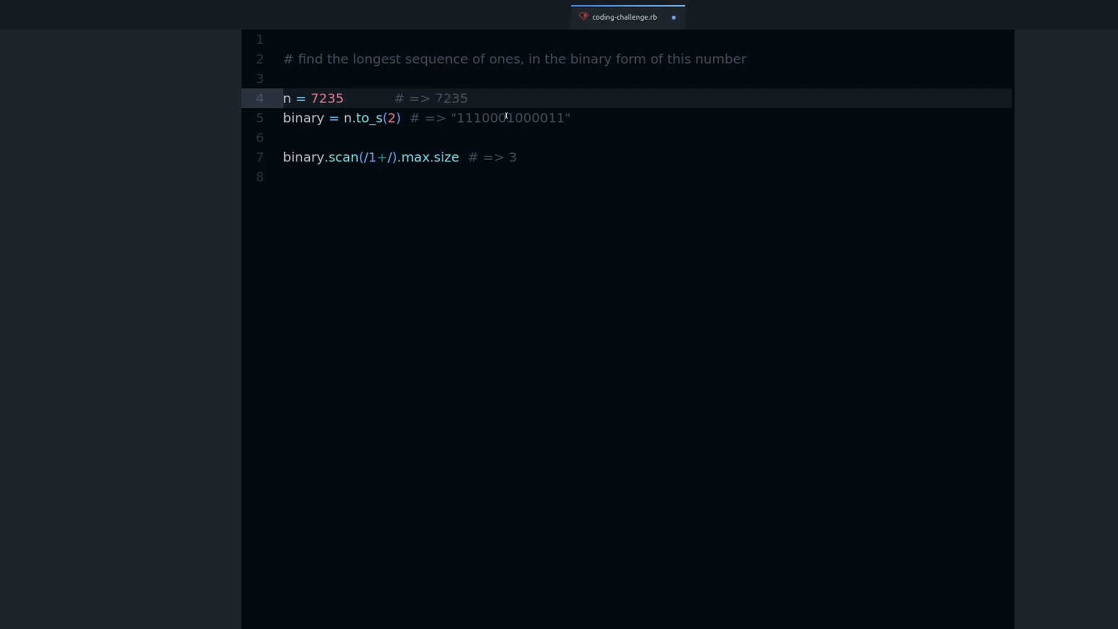
click(292, 176)
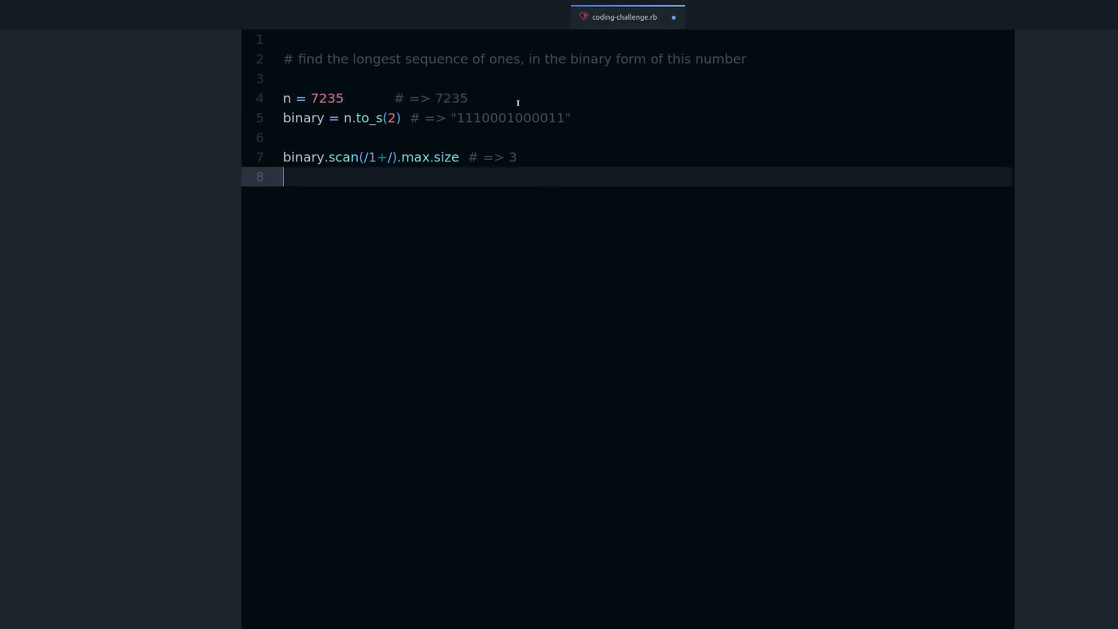
click(479, 118)
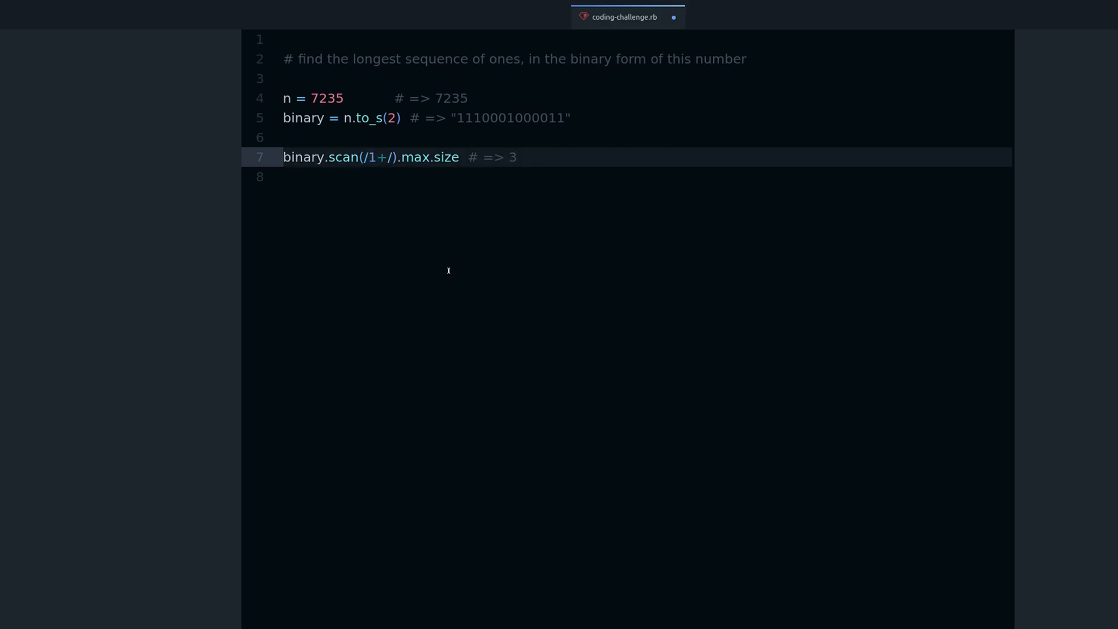
text(0)
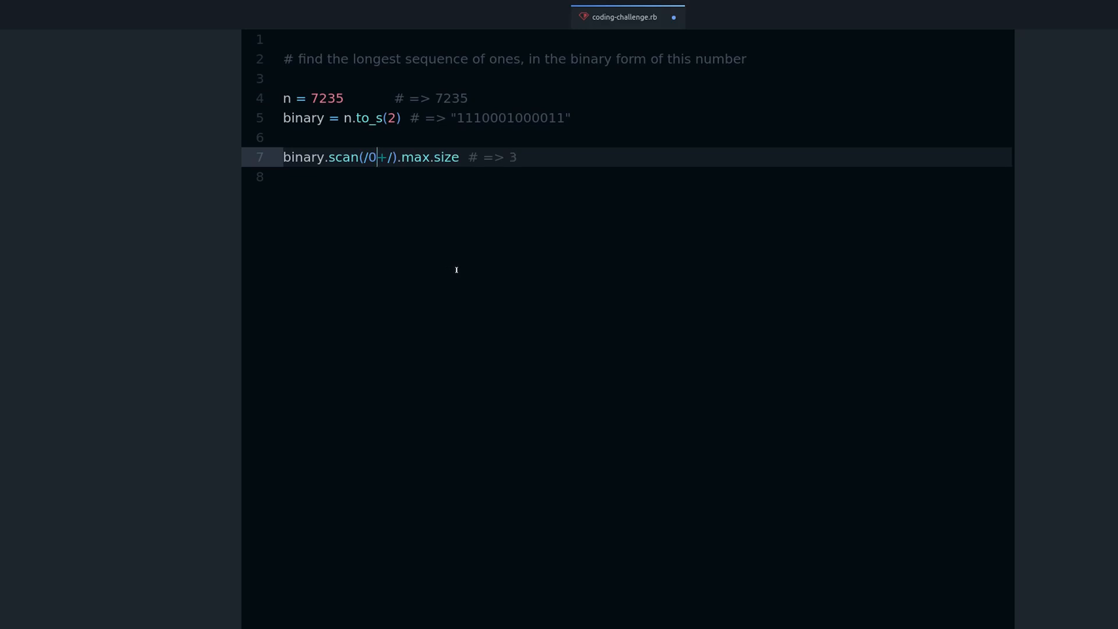
text(1)
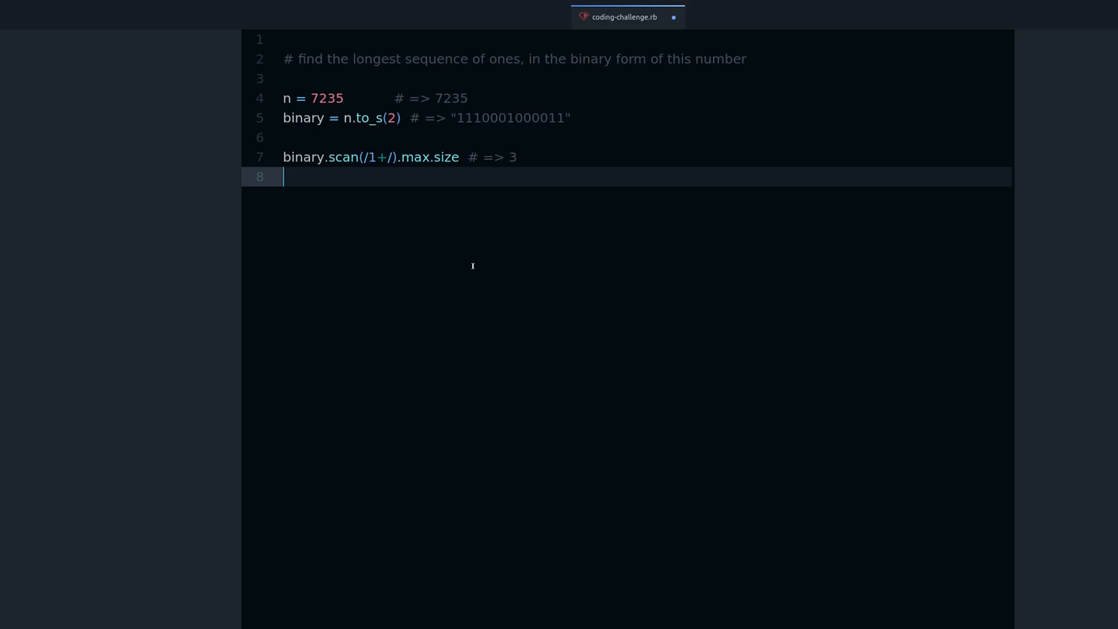
mouse_move(512, 203)
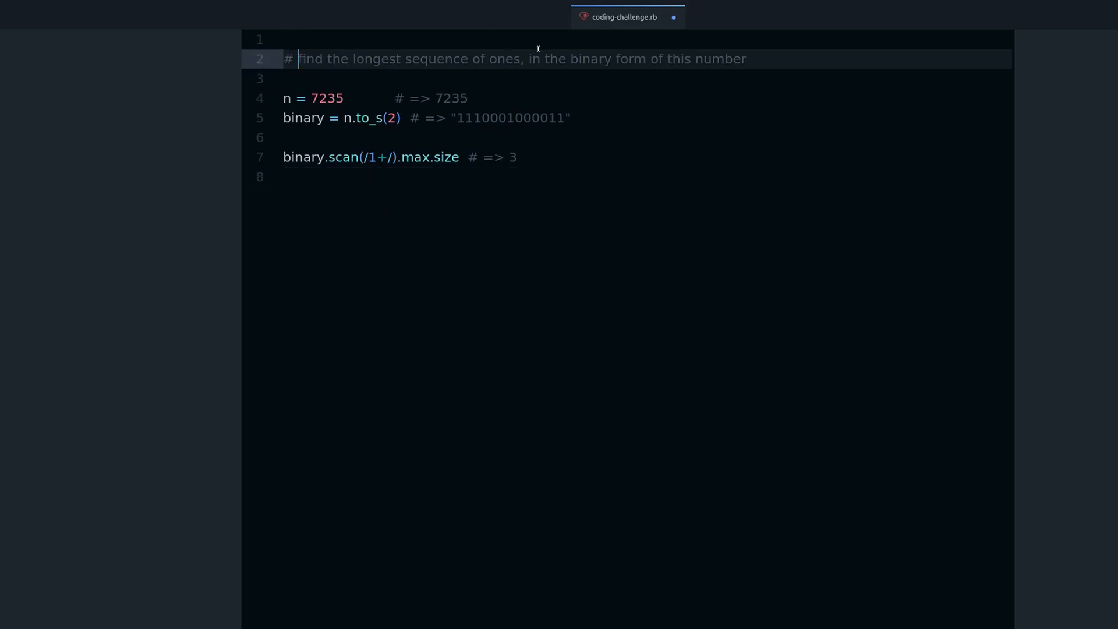
- Remove the comment's phrase about the longest gap between ones on line 2
drag(542, 58, 746, 58)
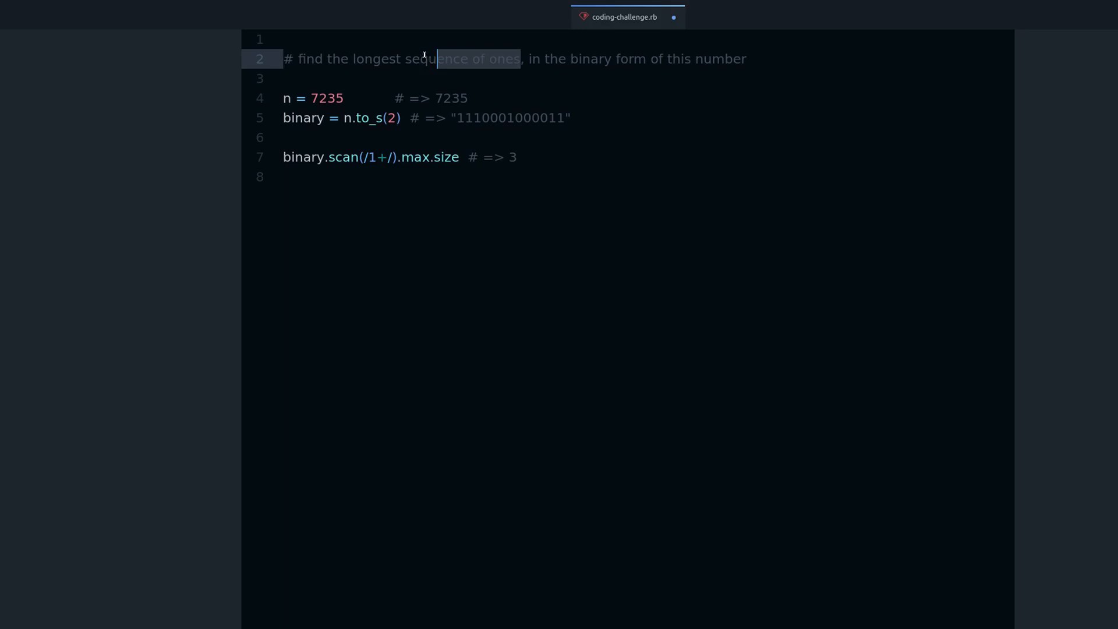
text(gap)
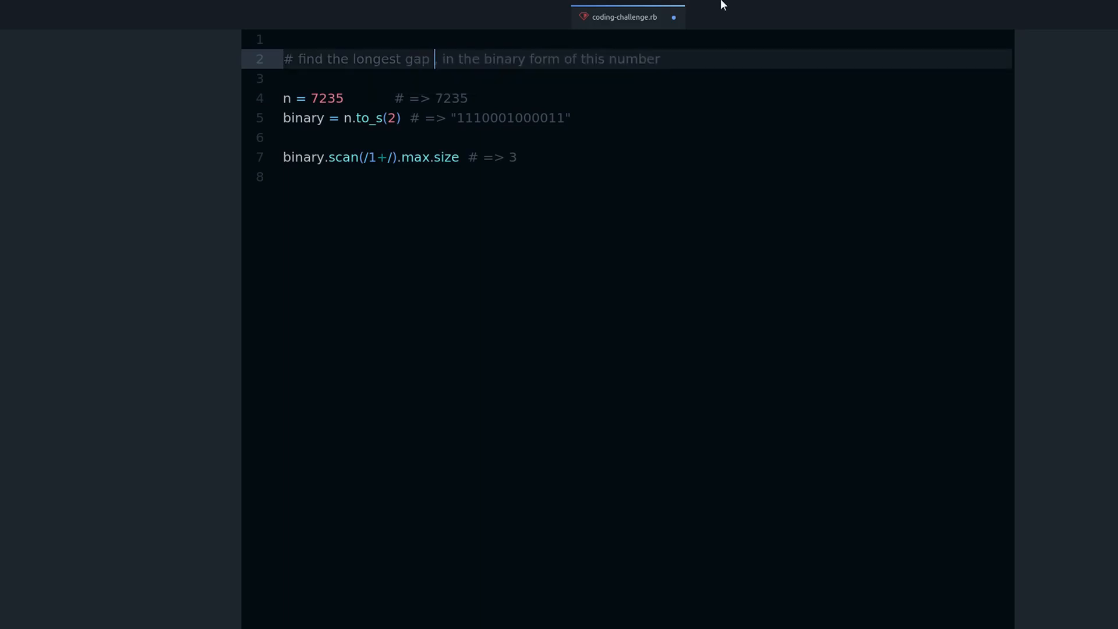
text(between the)
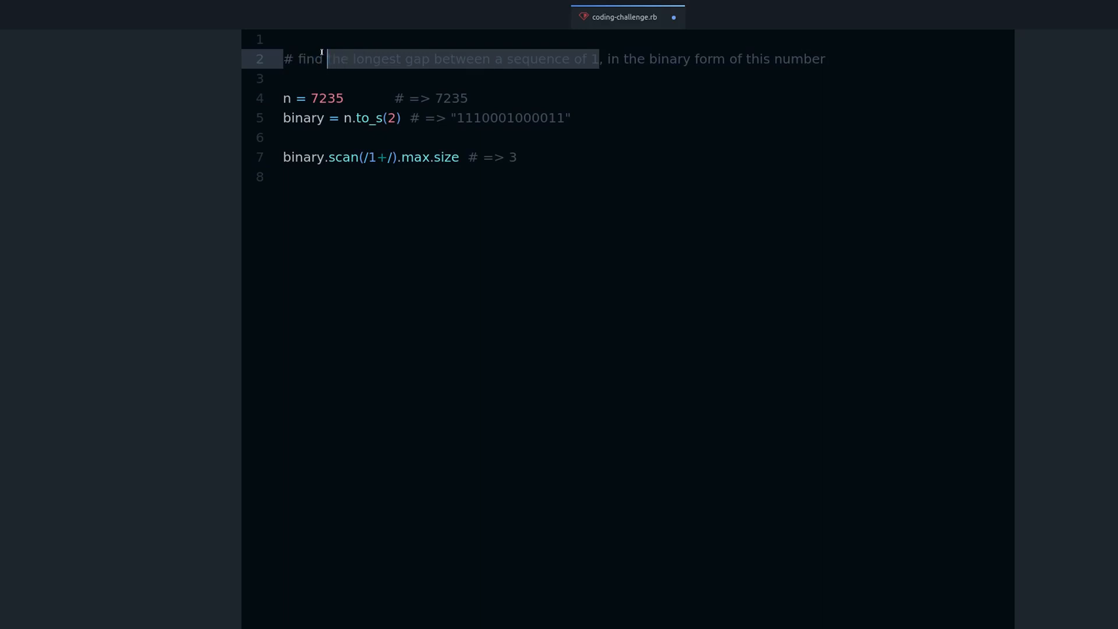
key(Delete)
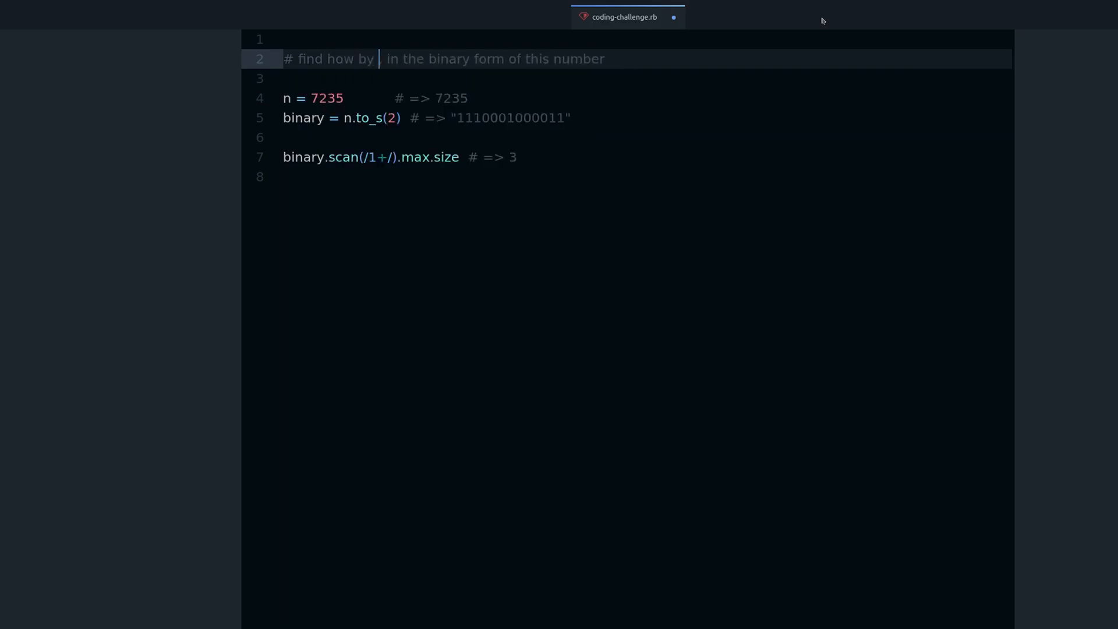
- Reword the comment to ask how changing a particular bit can find the longest sequence
text(c)
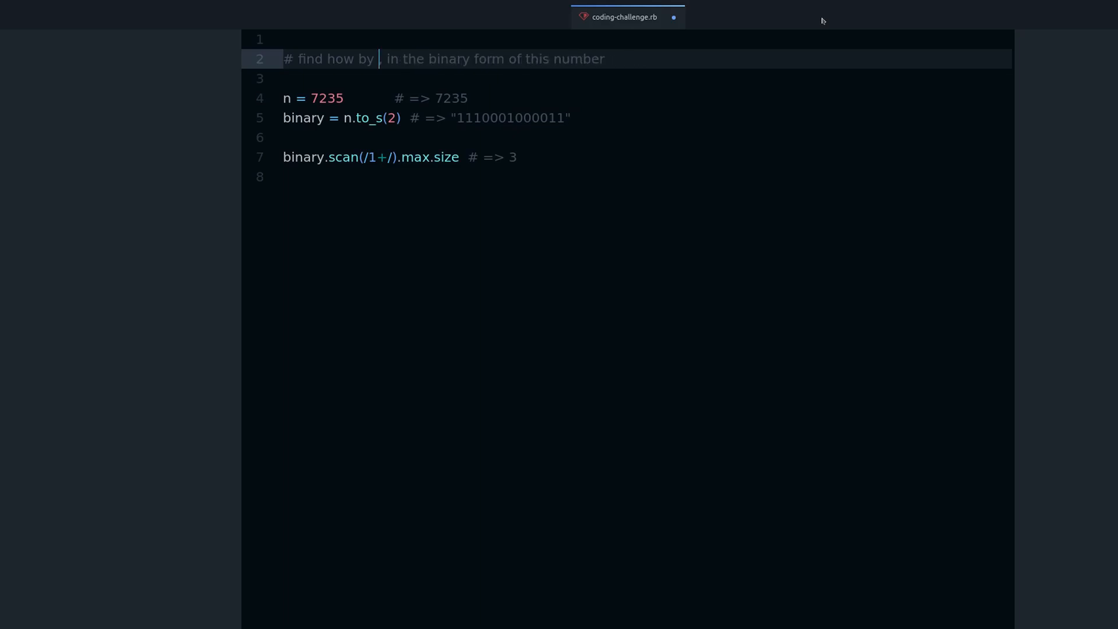
text(changing a)
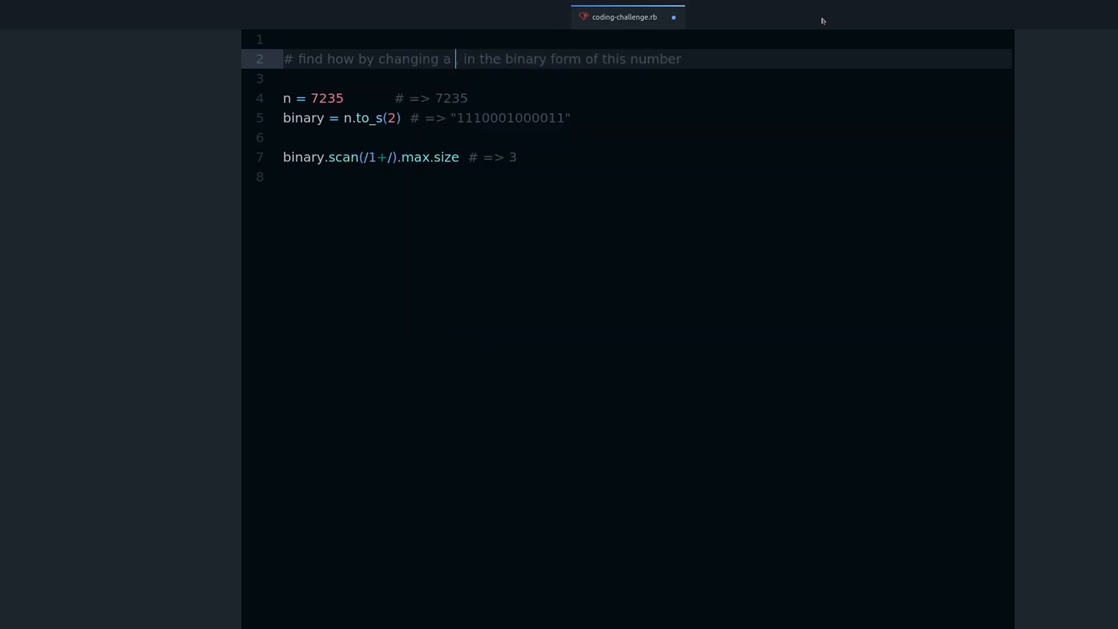
text(par)
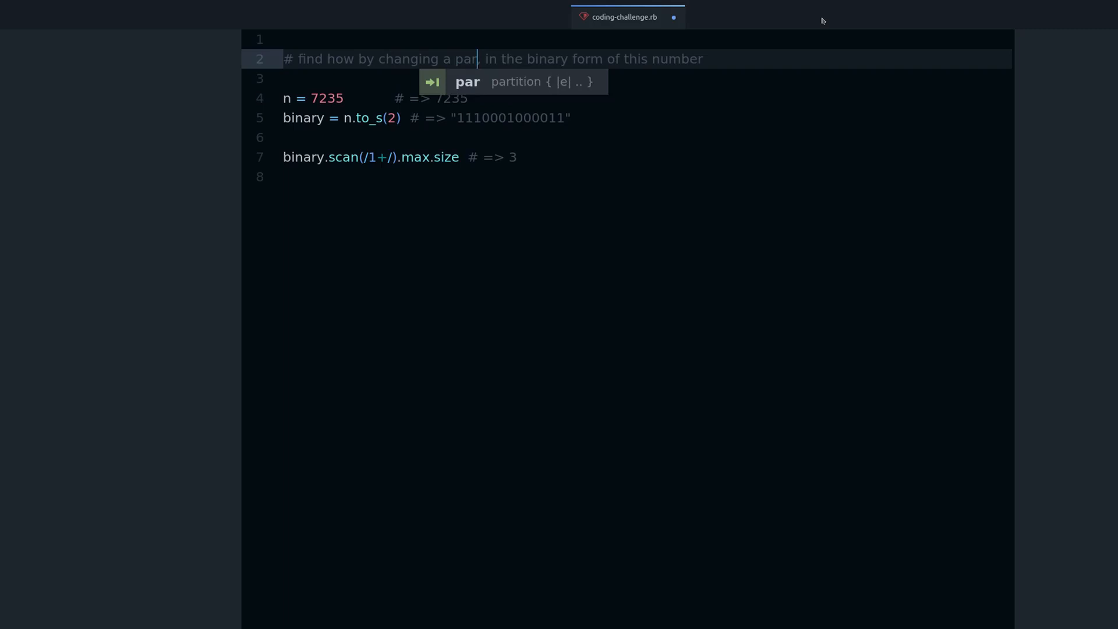
text(ticular bite)
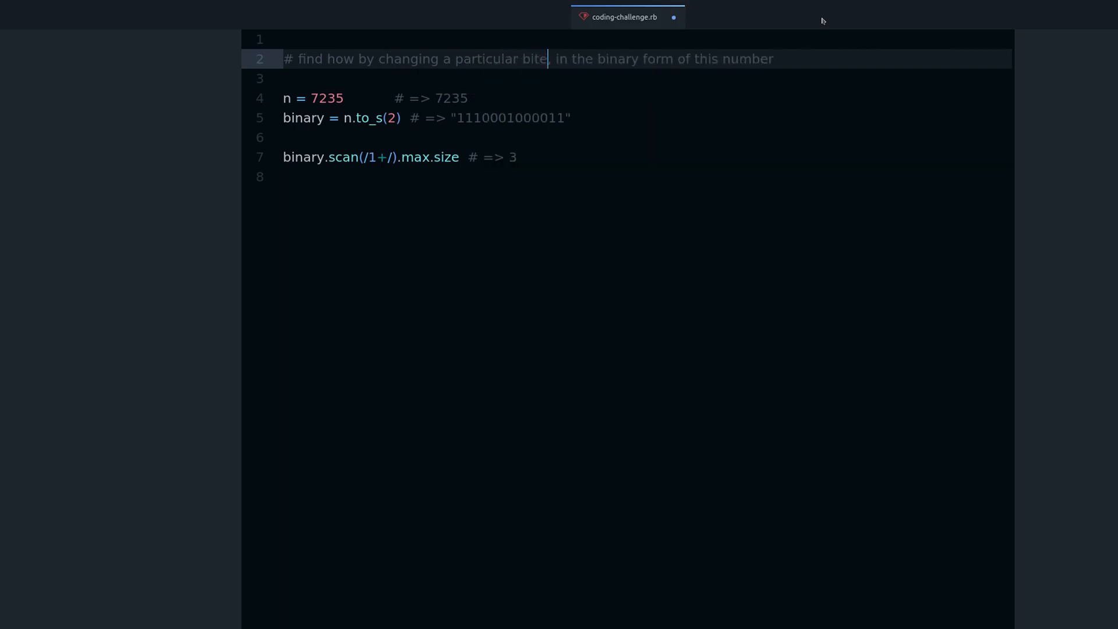
key(Backspace)
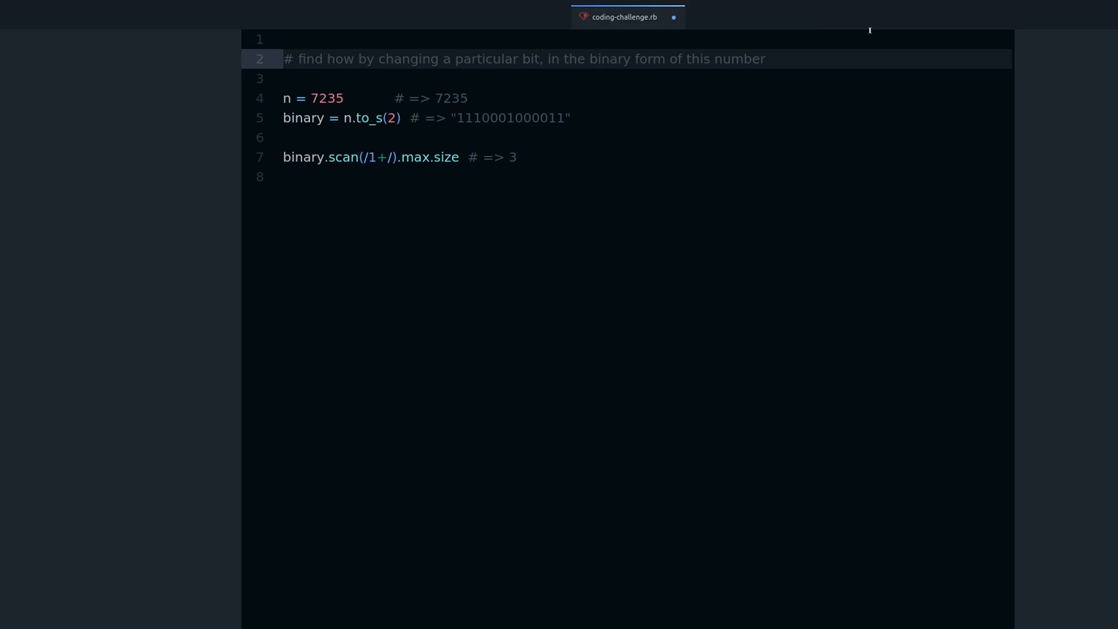
click(508, 118)
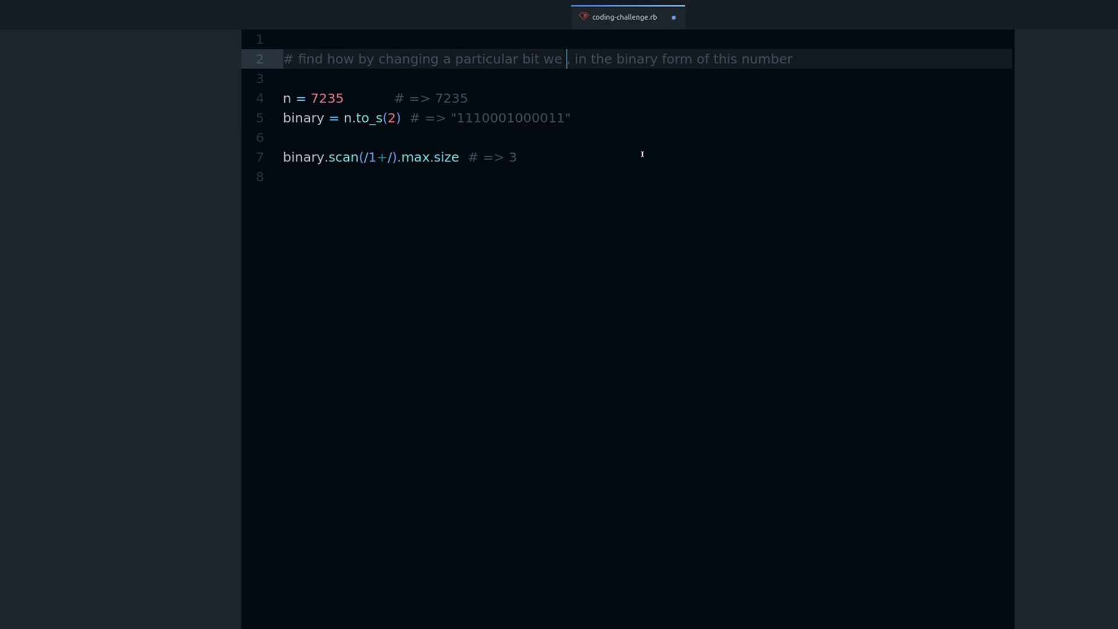
text(can find the,)
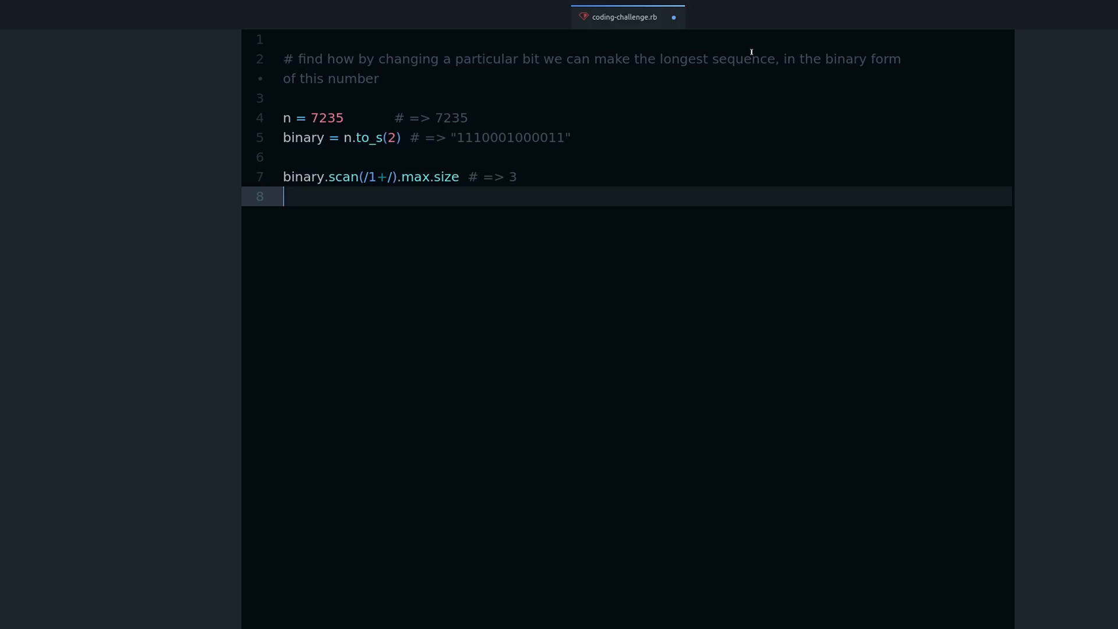
mouse_move(477, 128)
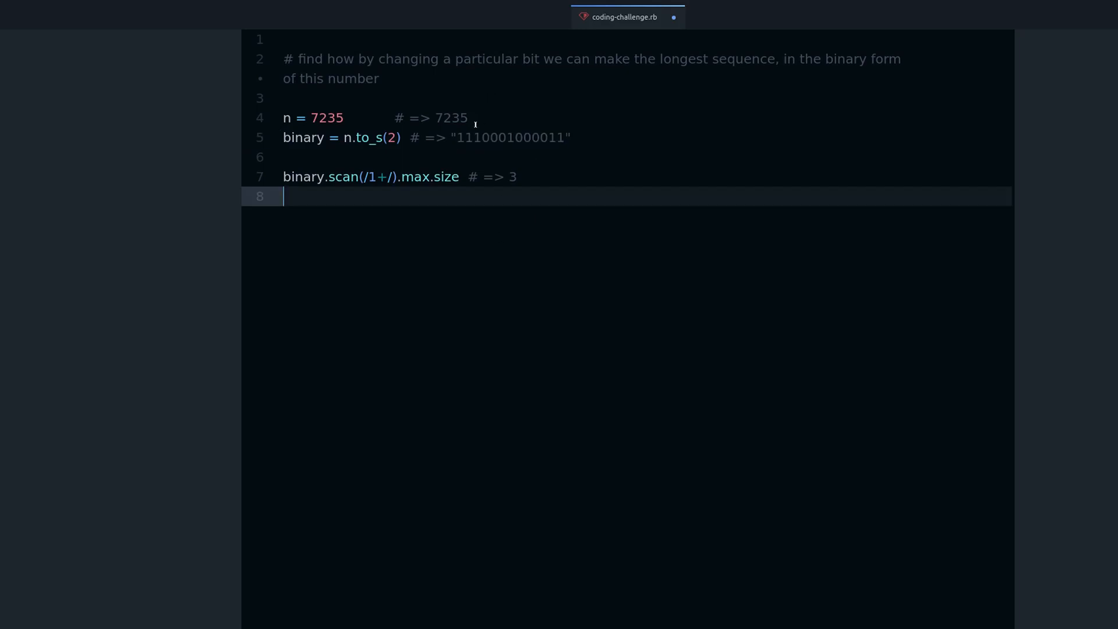
mouse_move(515, 131)
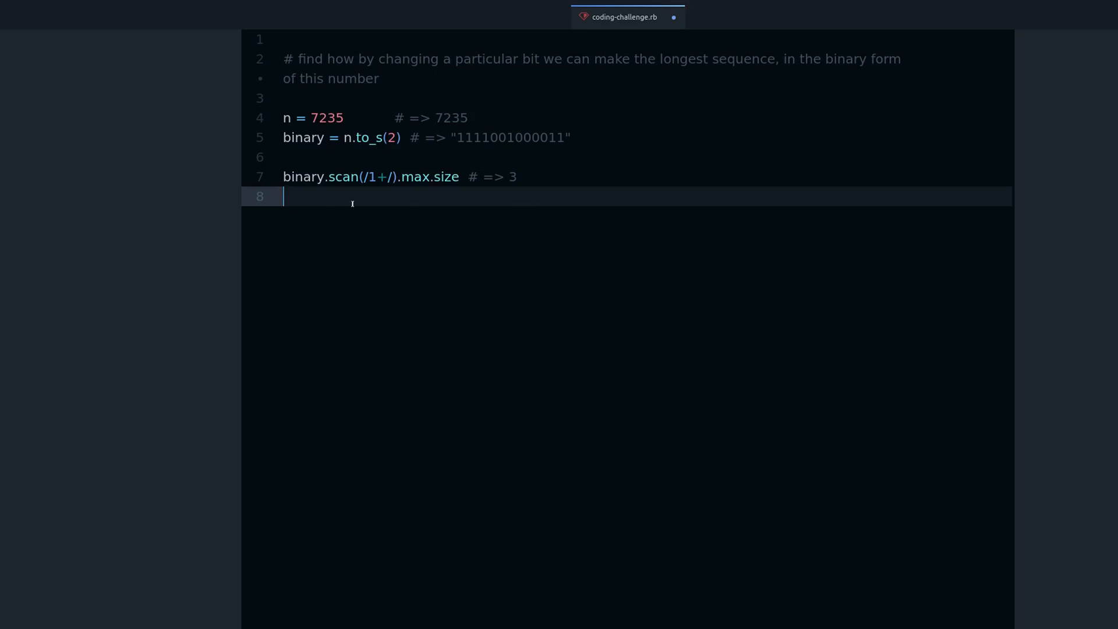
mouse_move(545, 146)
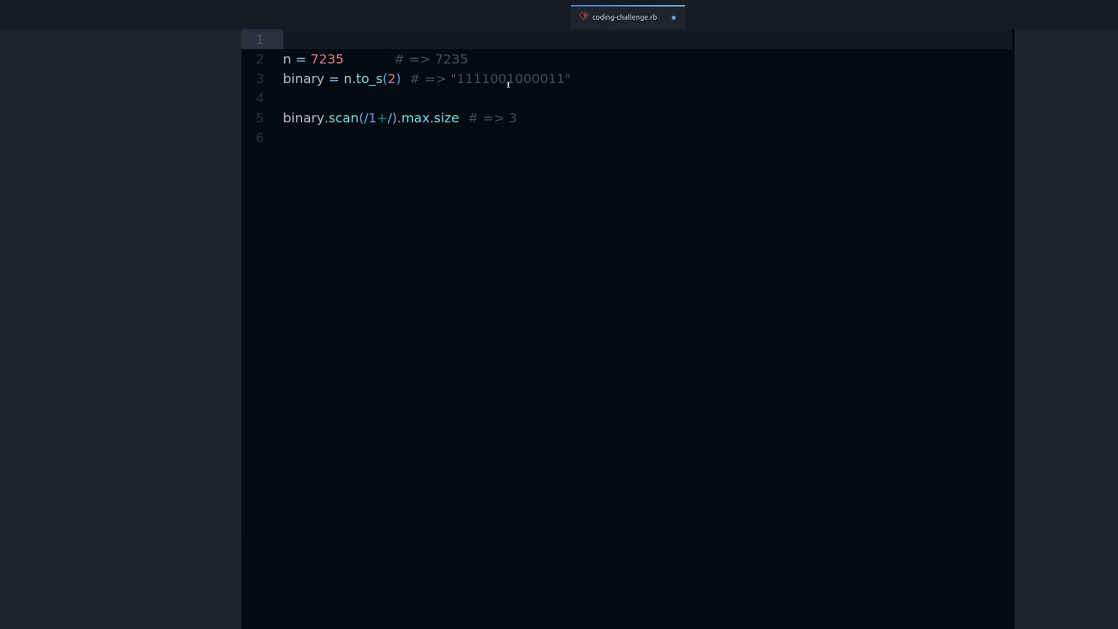
- Wrap the logic in find_longest(n) with a max_by loop over bit indices, called with 7235
click(346, 58)
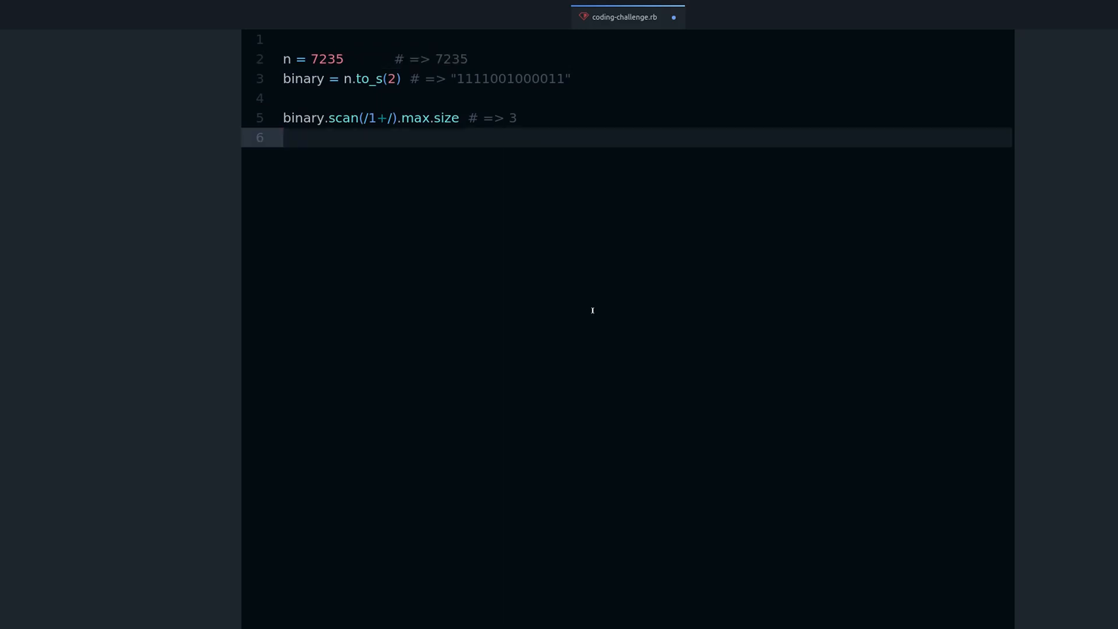
text(remove an)
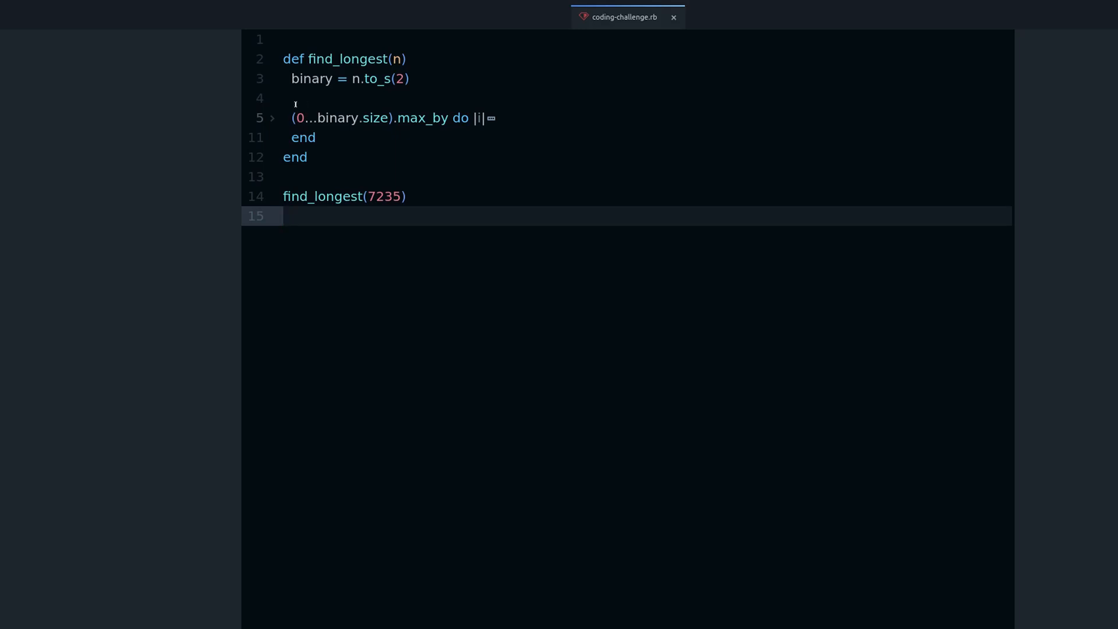
click(284, 216)
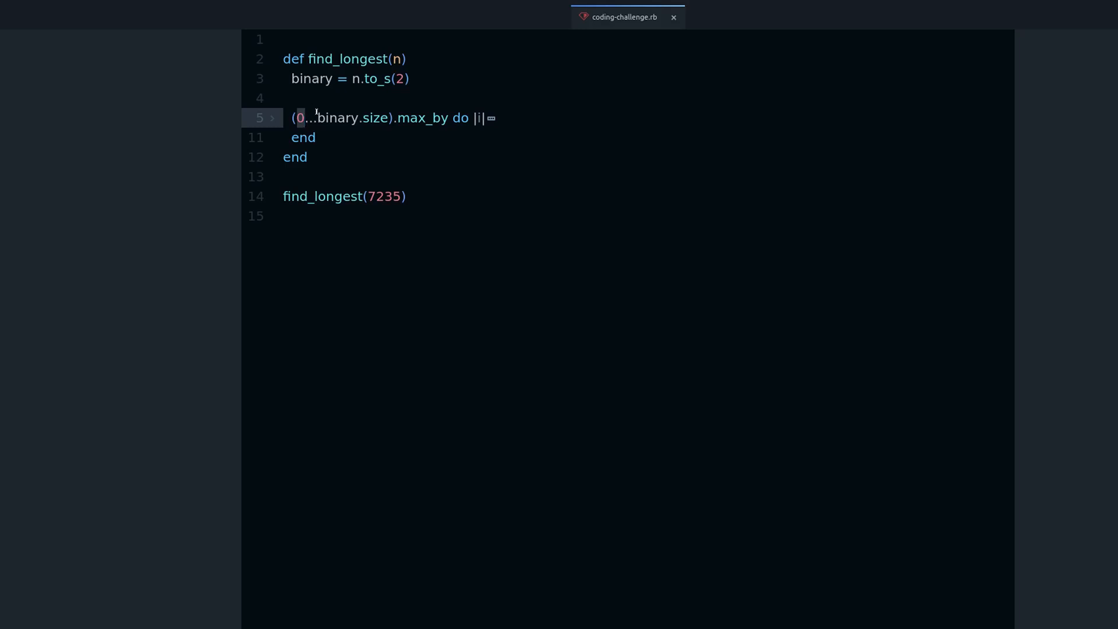
double_click(349, 117)
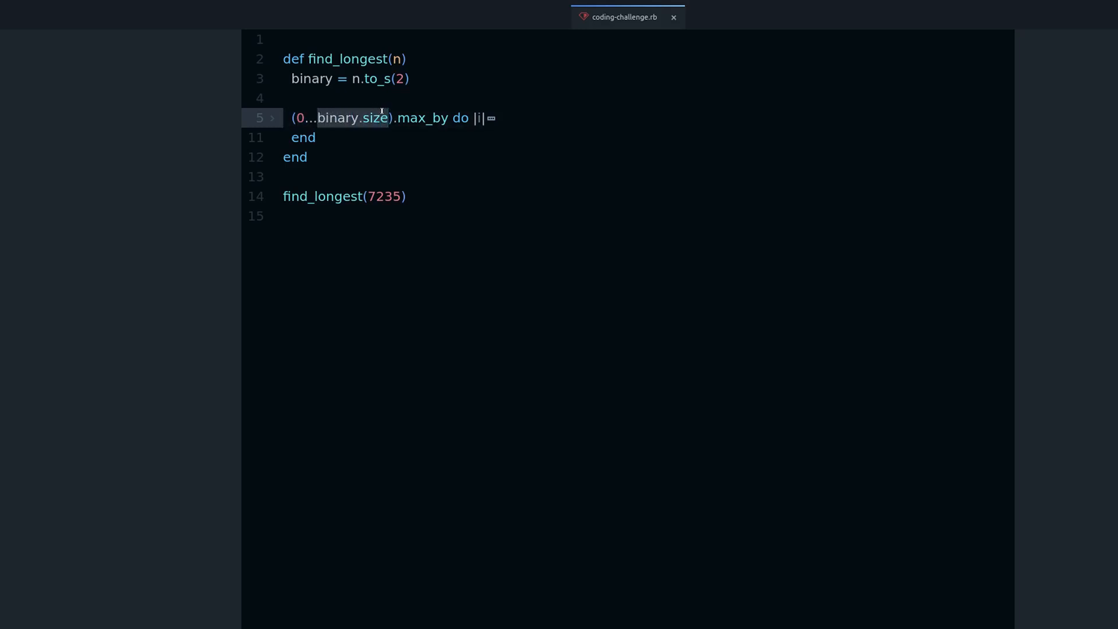
click(312, 117)
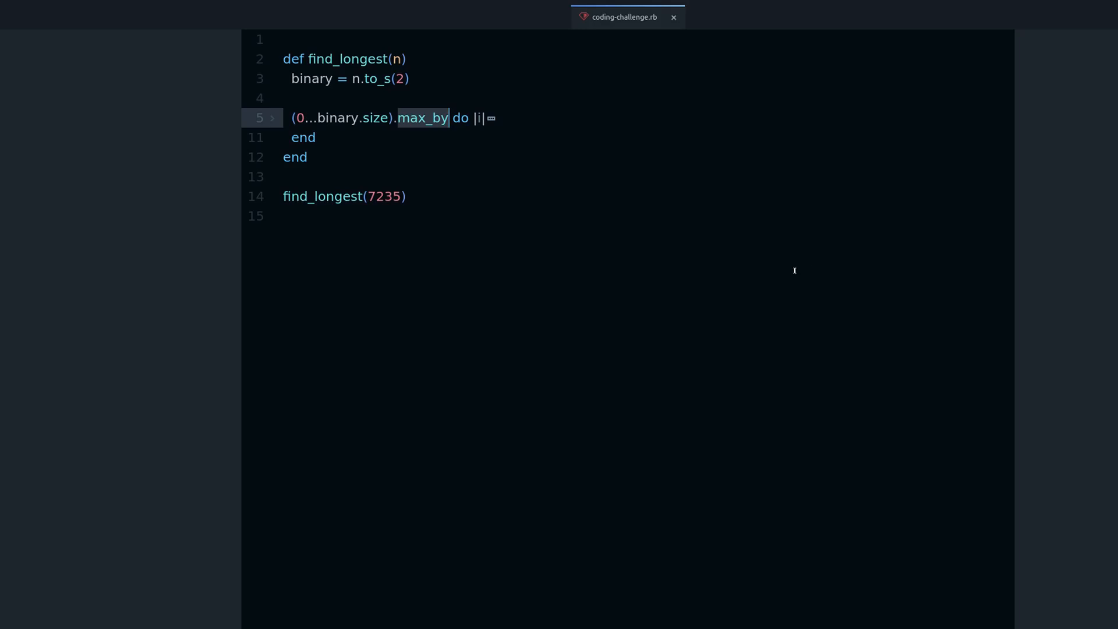
- Swap max_by for map and chain .max after the block's end
text(map)
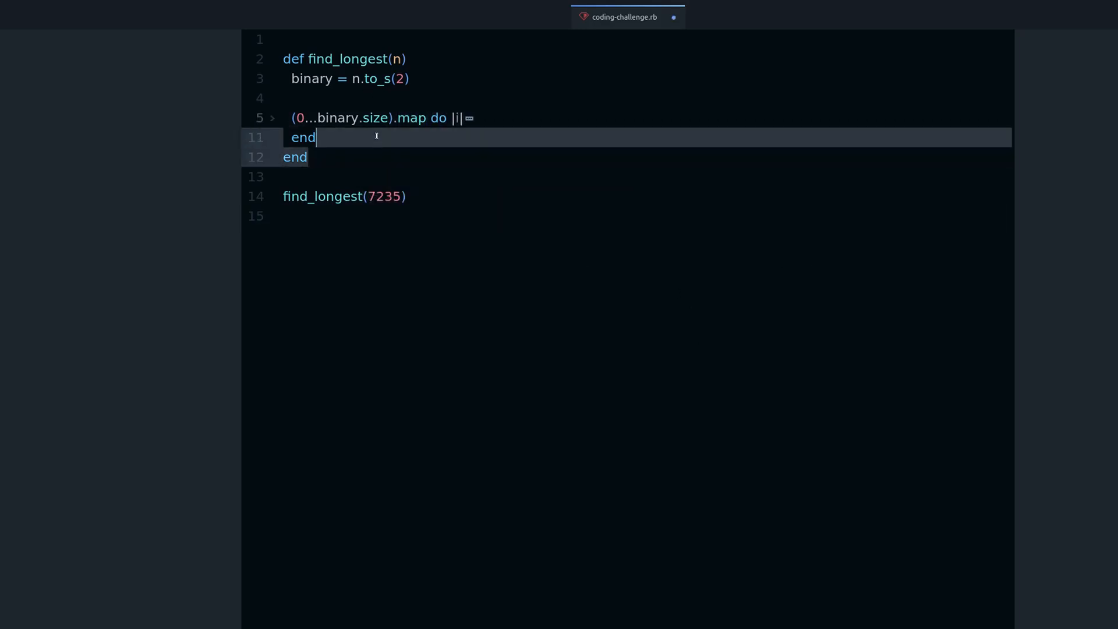
text(.max)
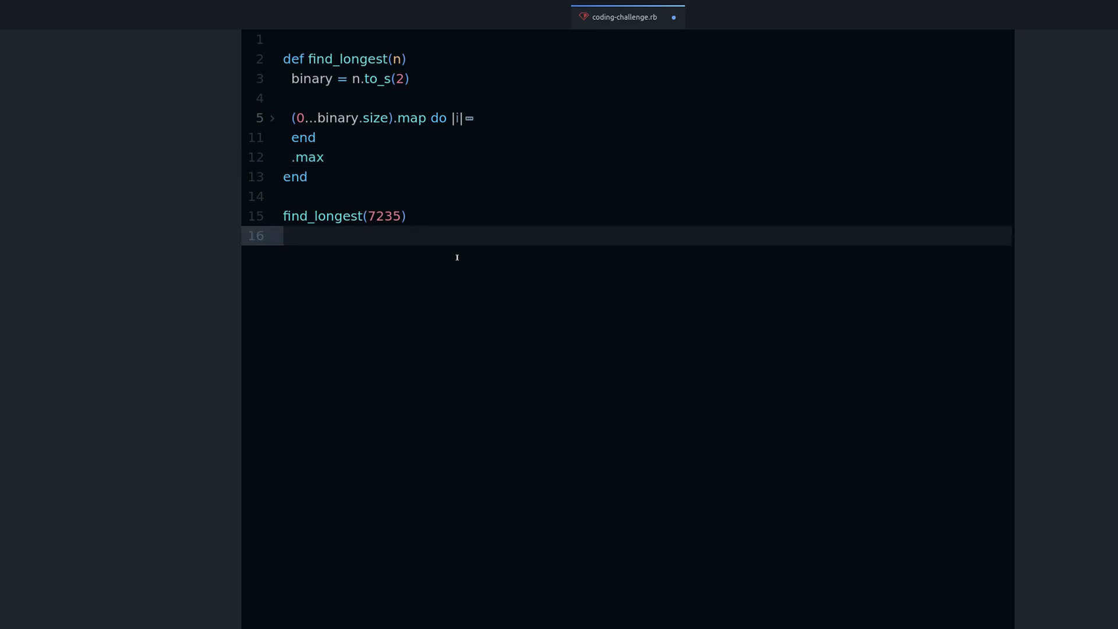
click(285, 235)
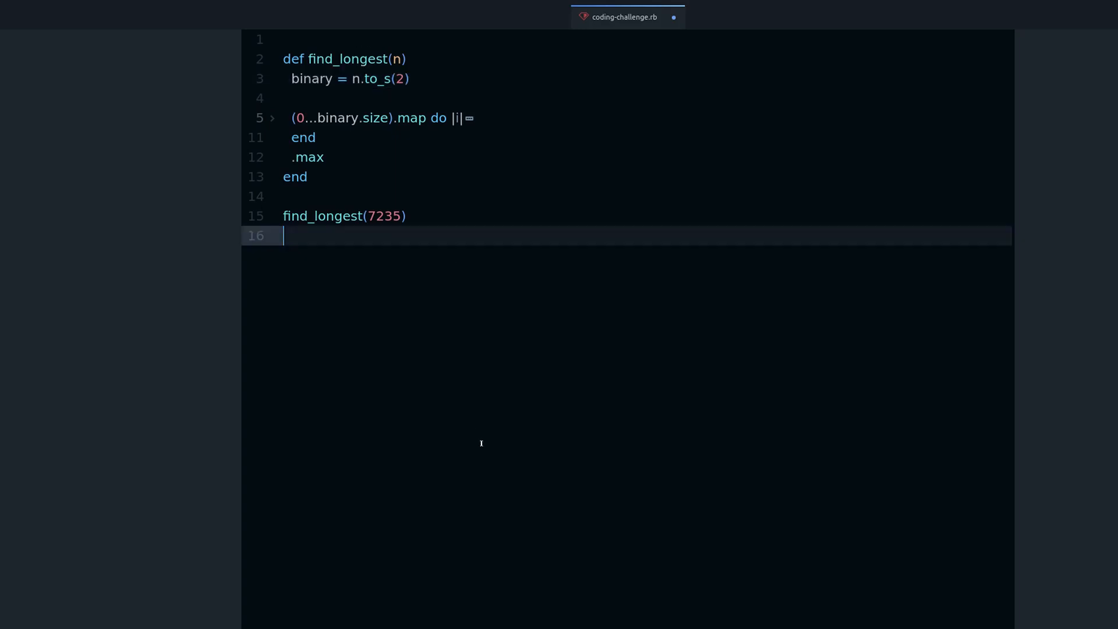
- Fill the map block: duplicate binary, set bit i to "1", return the longest 1s run
text("111")
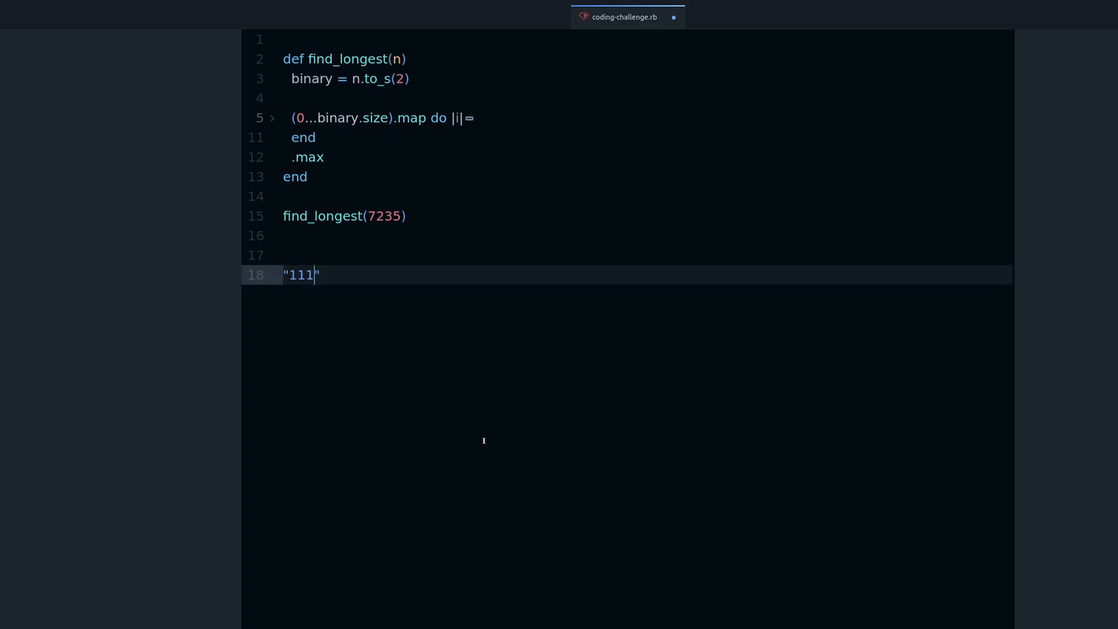
text(110)
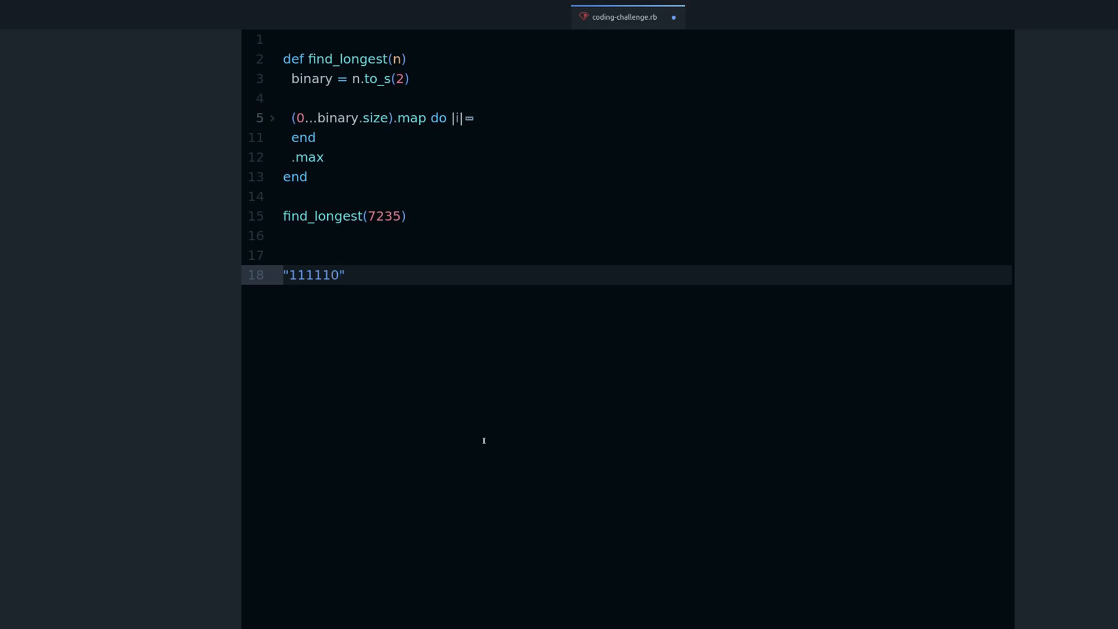
text(0000!1)
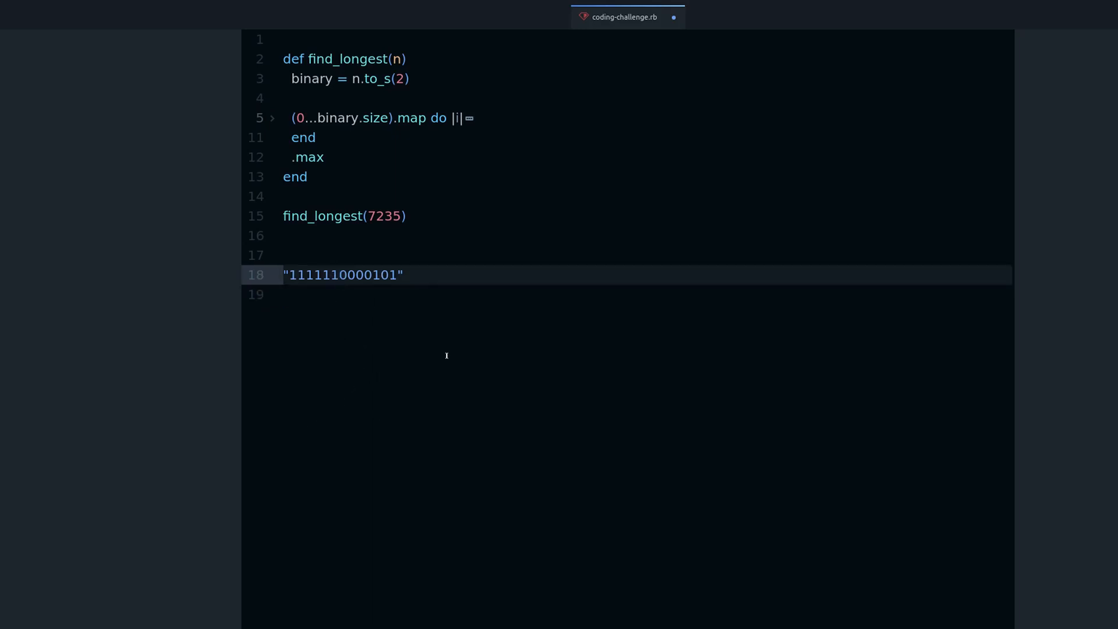
click(336, 274)
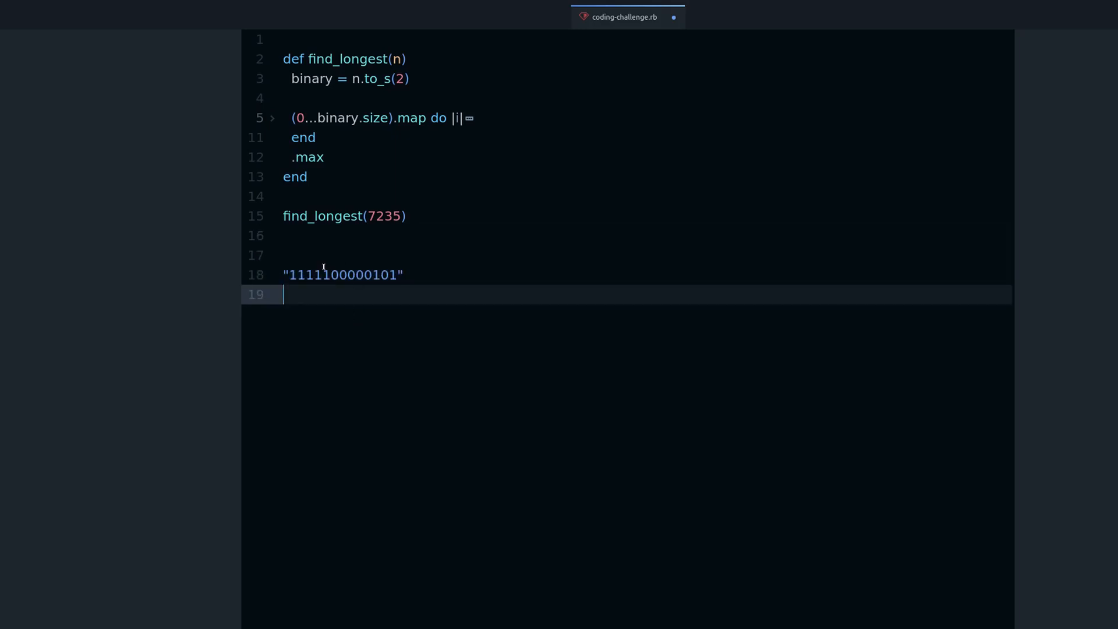
click(381, 274)
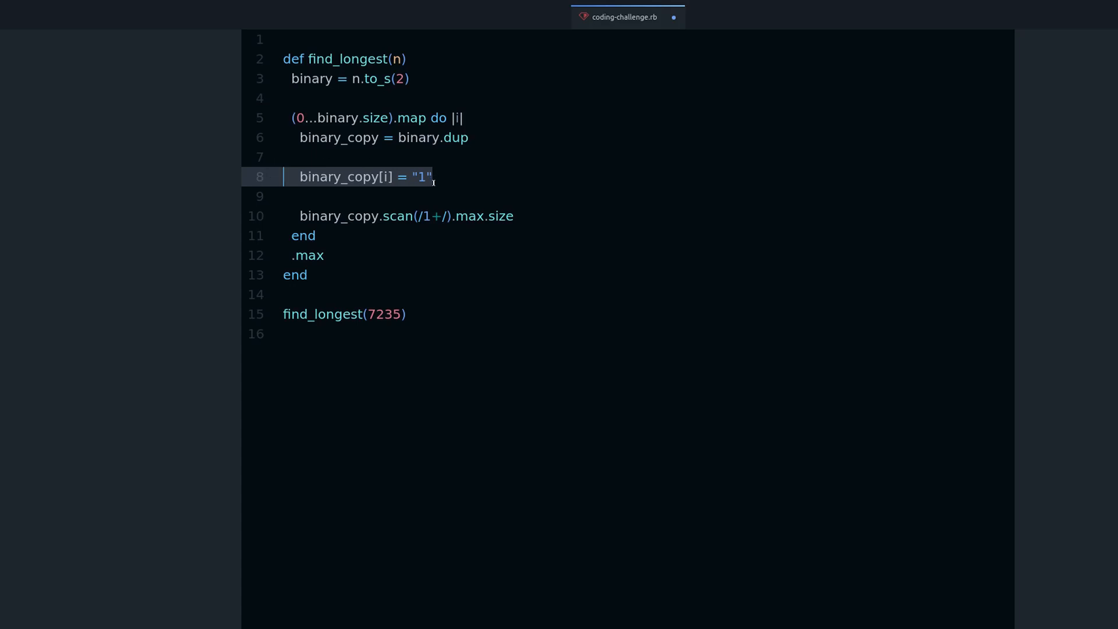
- Highlight the binary.dup expression and save coding-challenge.rb
click(310, 79)
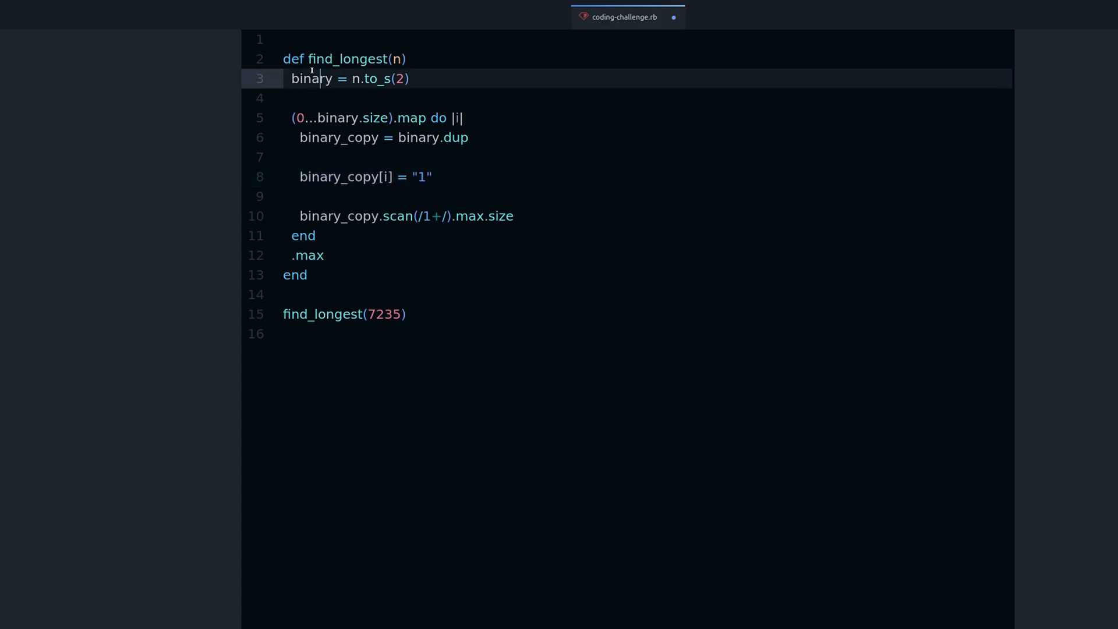
double_click(433, 137)
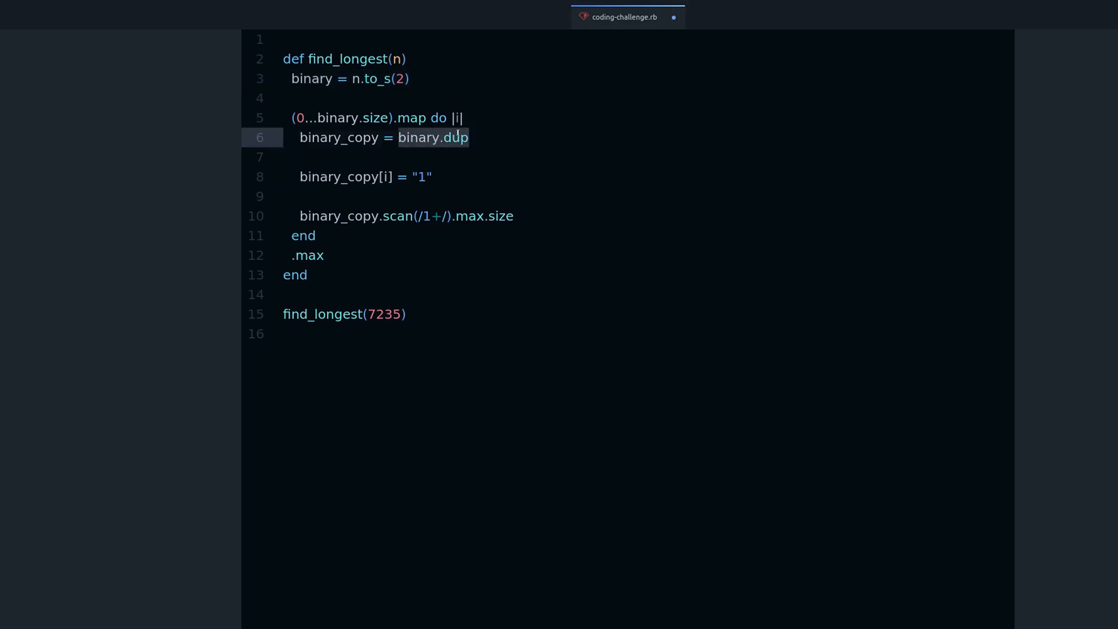
click(477, 175)
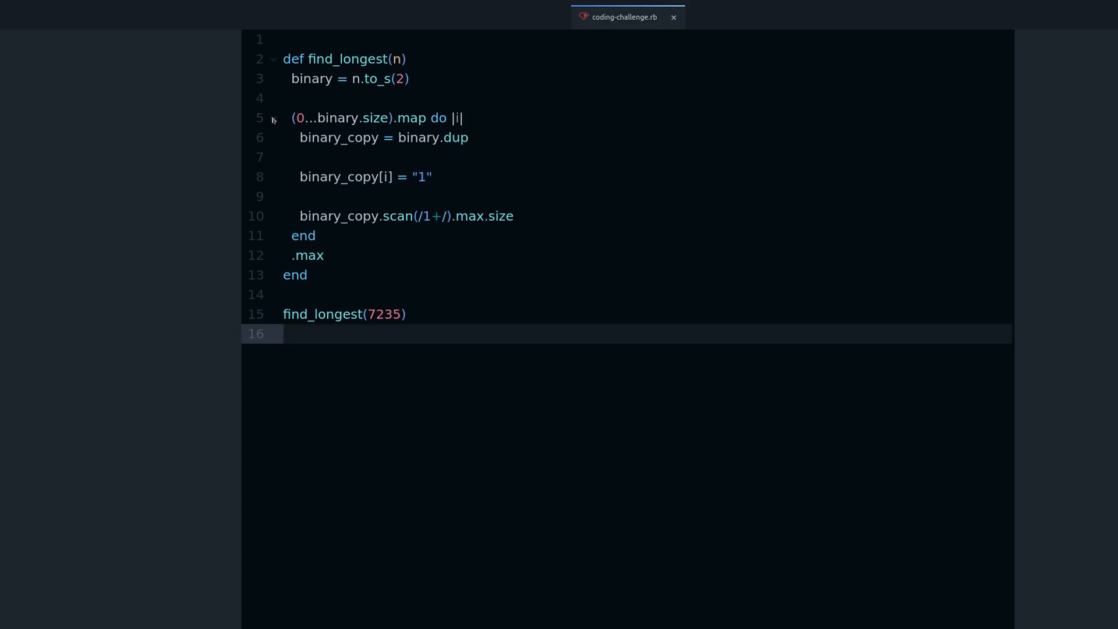
- Fold the map block at line 5 in the gutter
click(273, 118)
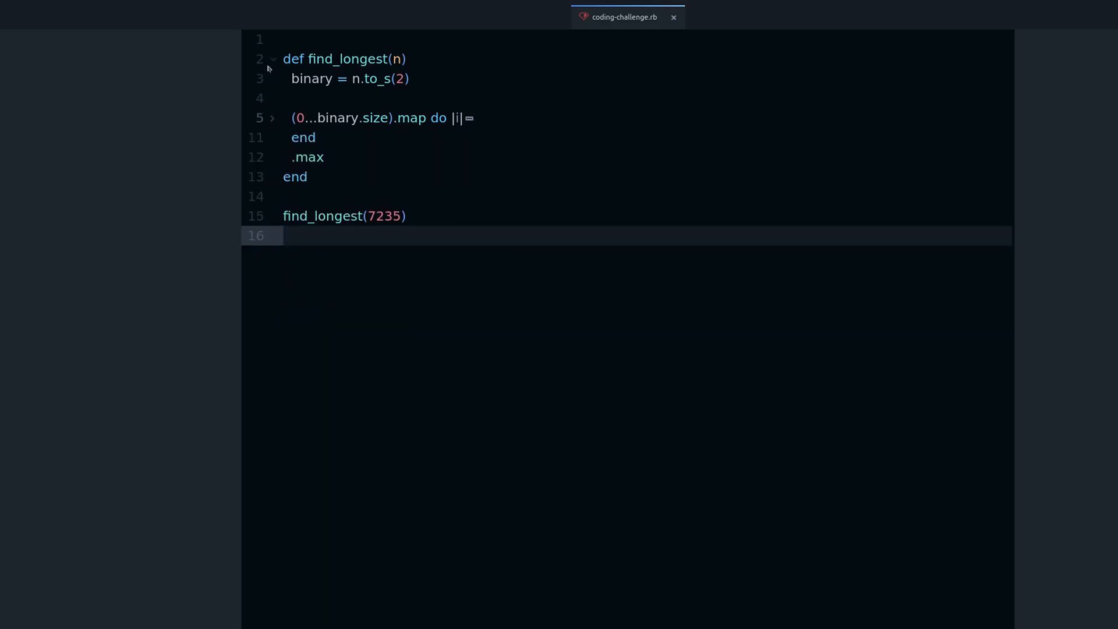
mouse_move(575, 334)
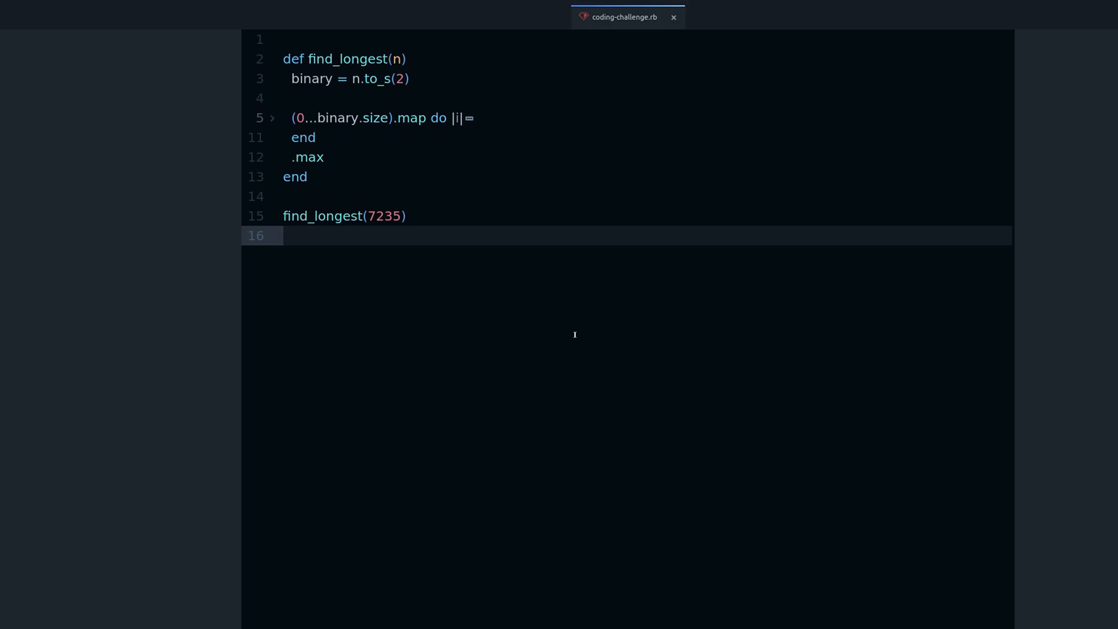
click(283, 235)
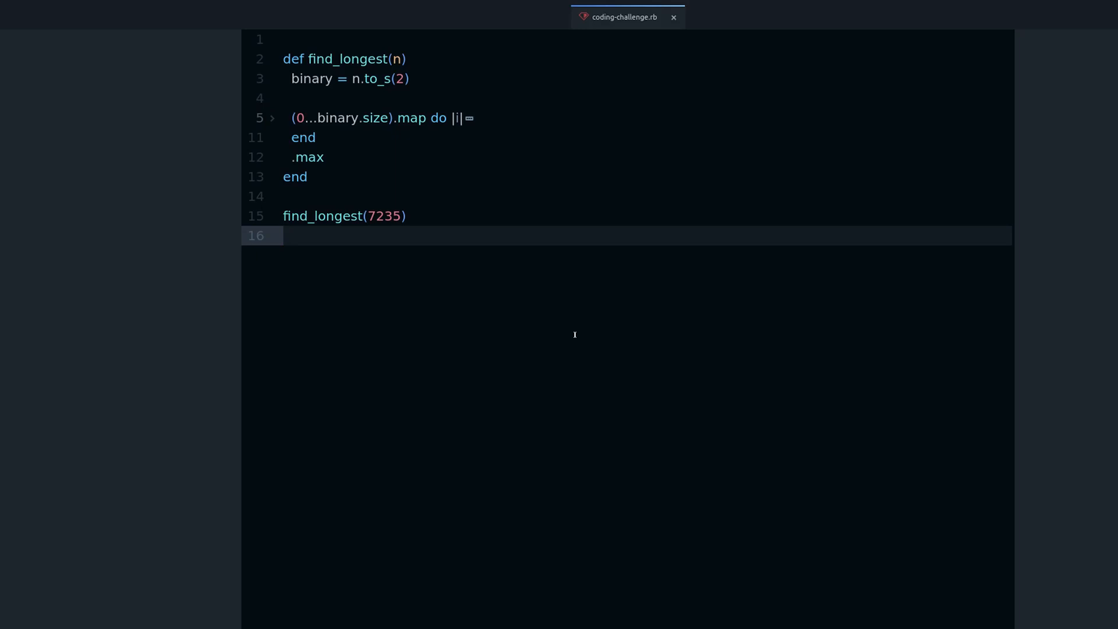
click(283, 235)
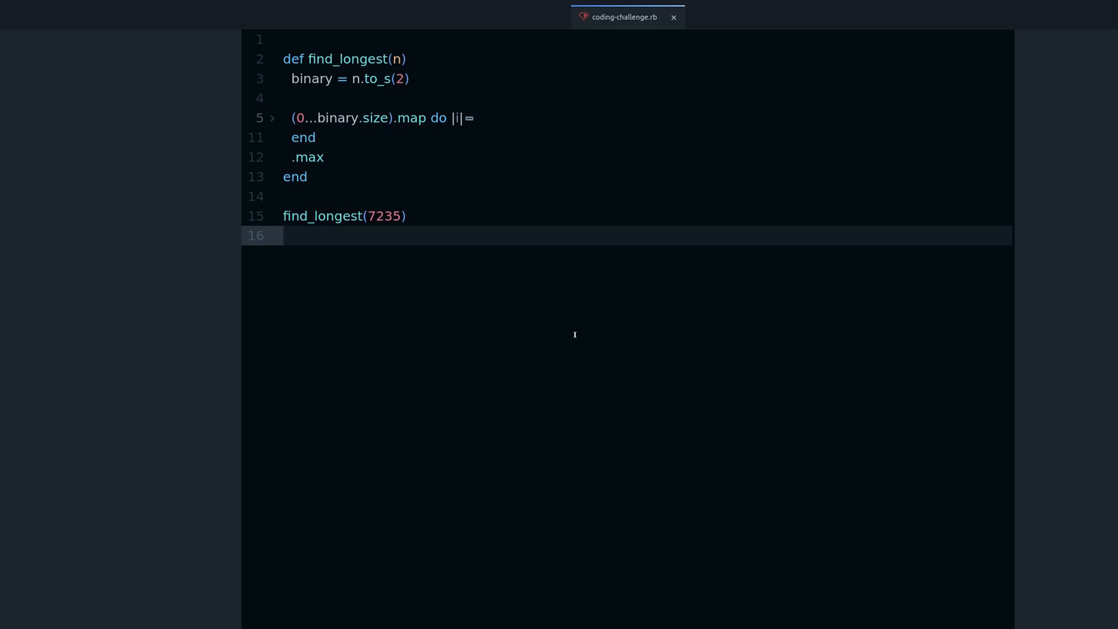
click(284, 235)
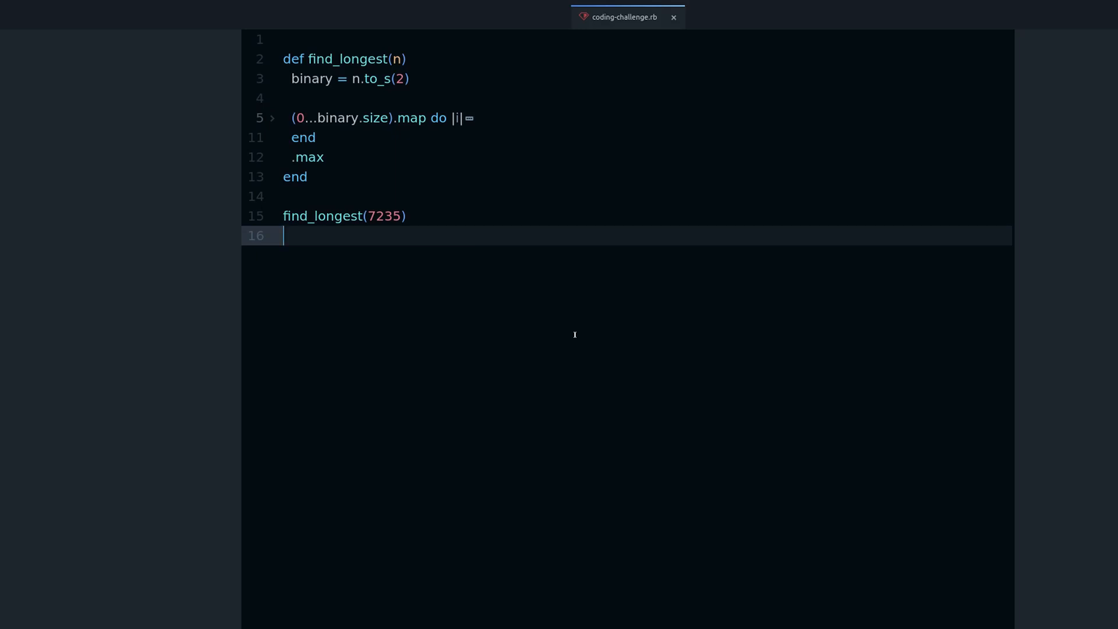